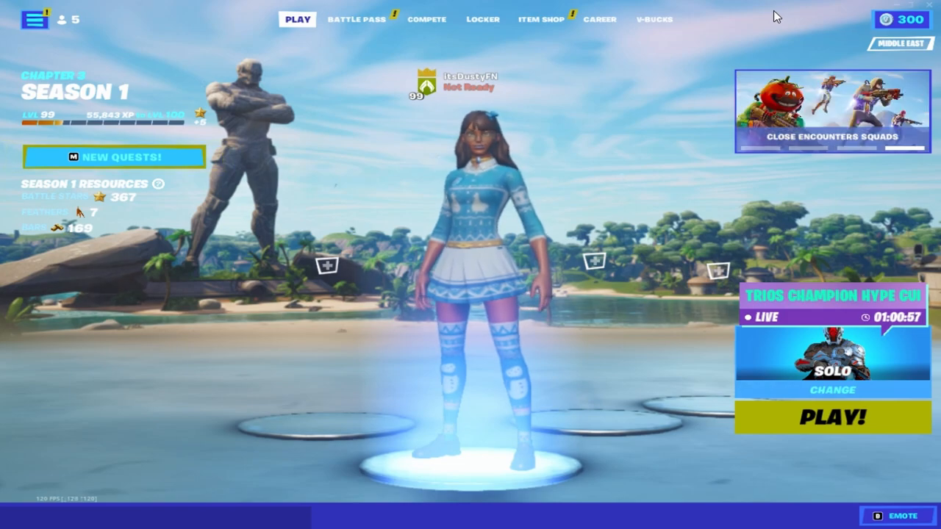
mouse_move(499, 118)
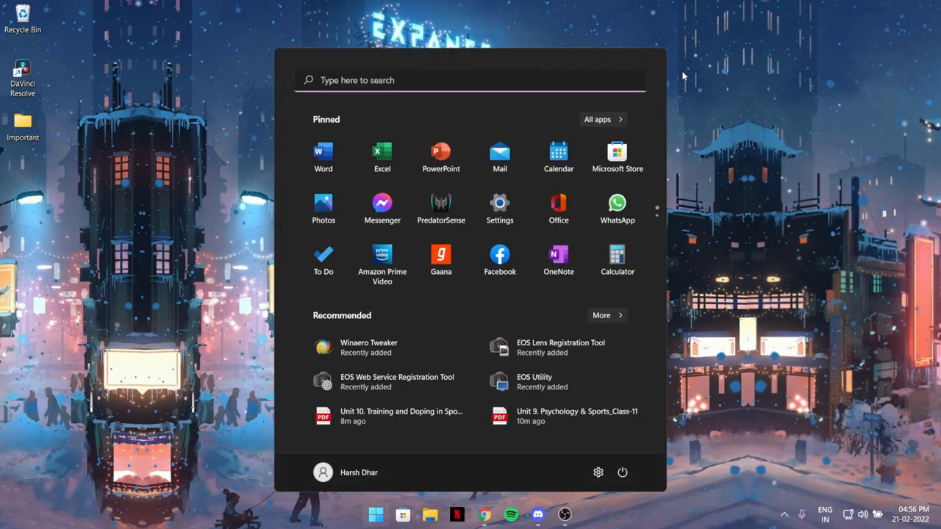
Launch Control Panel from search and reach the Network Connections adapter list
text(control panel)
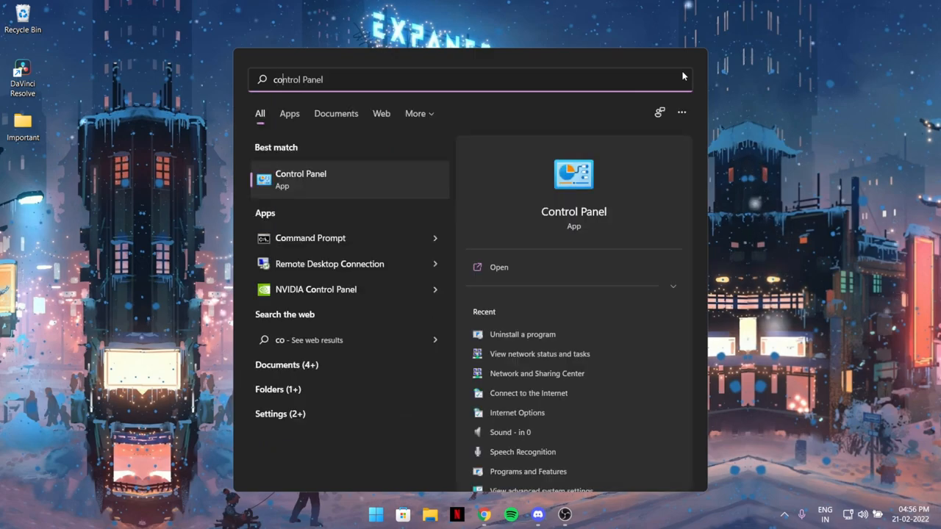
click(498, 268)
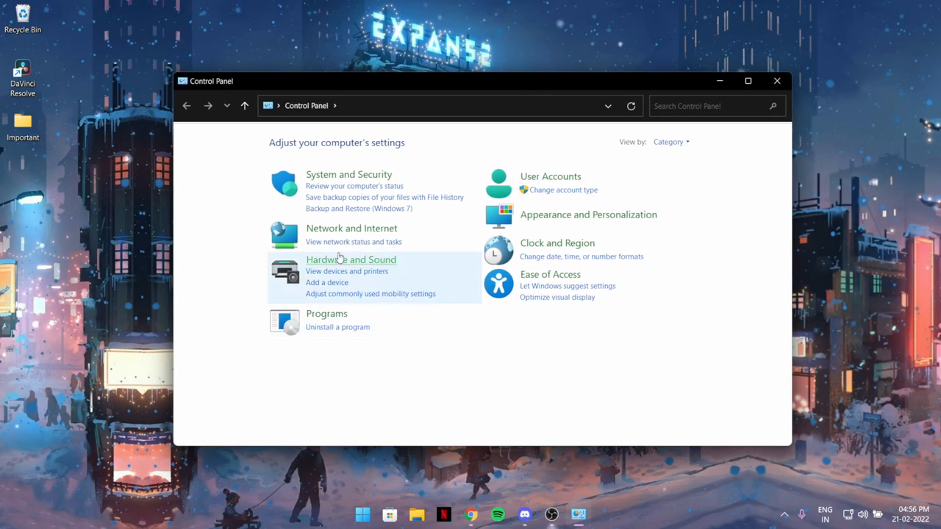
mouse_move(352, 243)
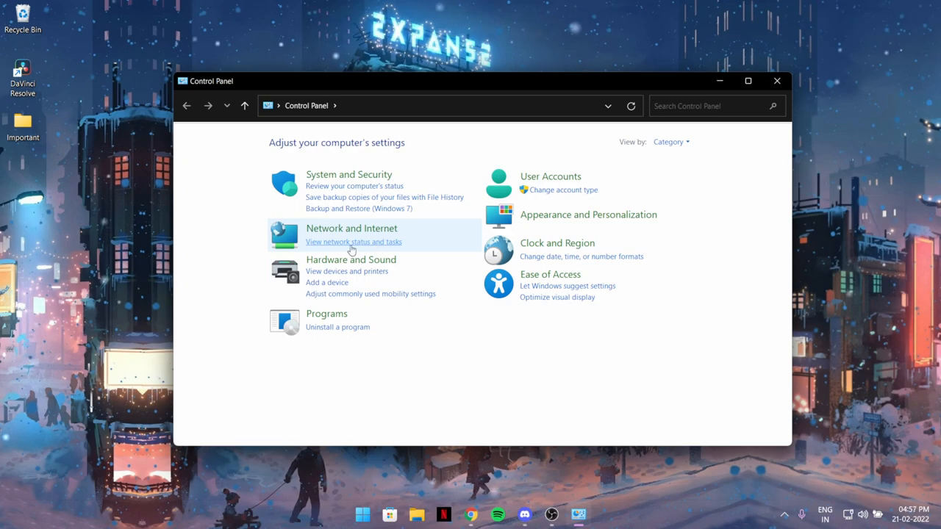
click(353, 241)
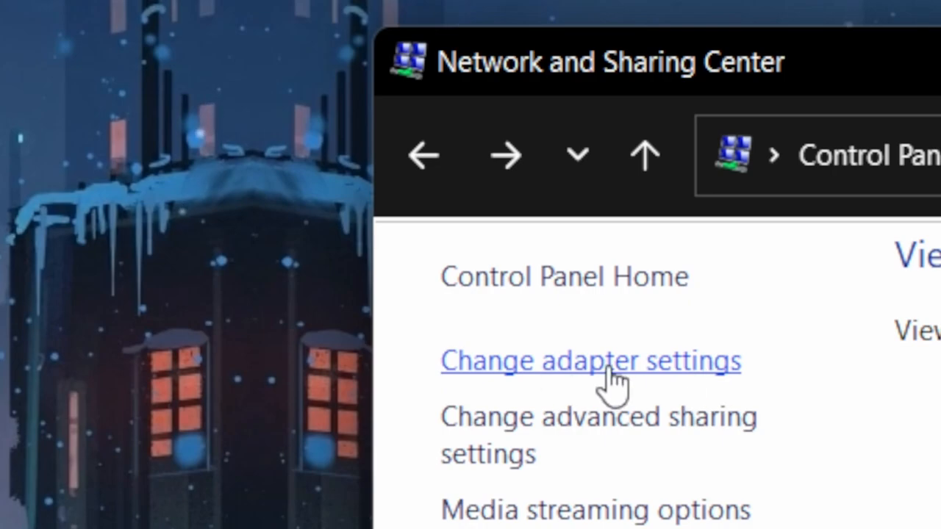
click(590, 360)
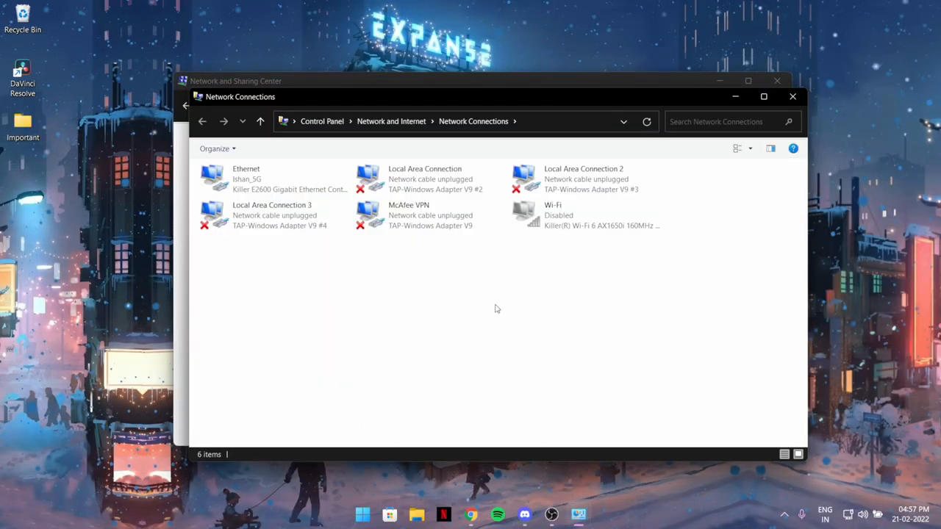
Inspect the Ethernet adapter's actions, then check the Wi-Fi adapter
click(276, 215)
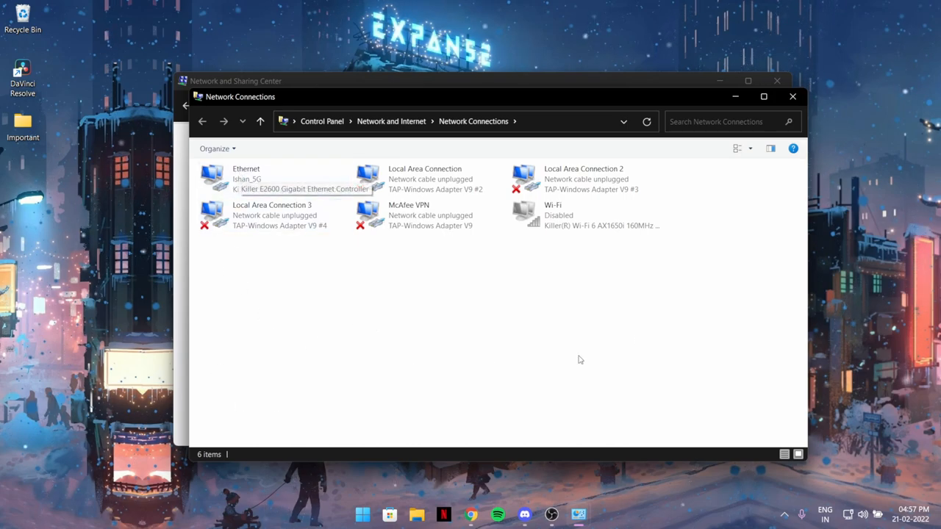
right_click(246, 179)
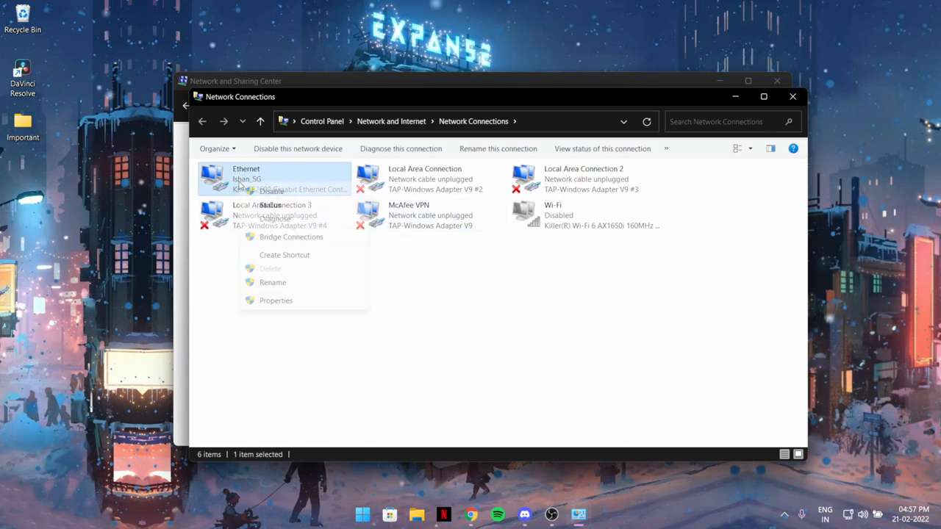
click(541, 266)
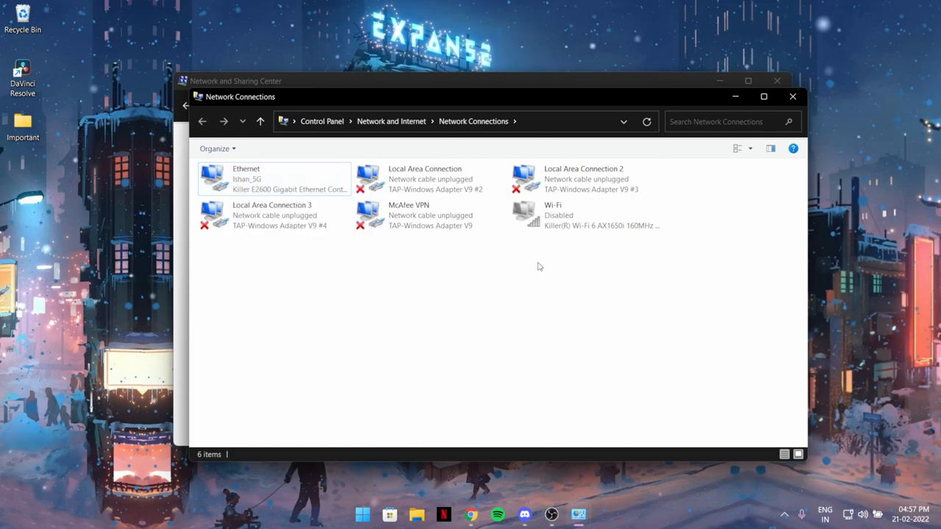
click(585, 215)
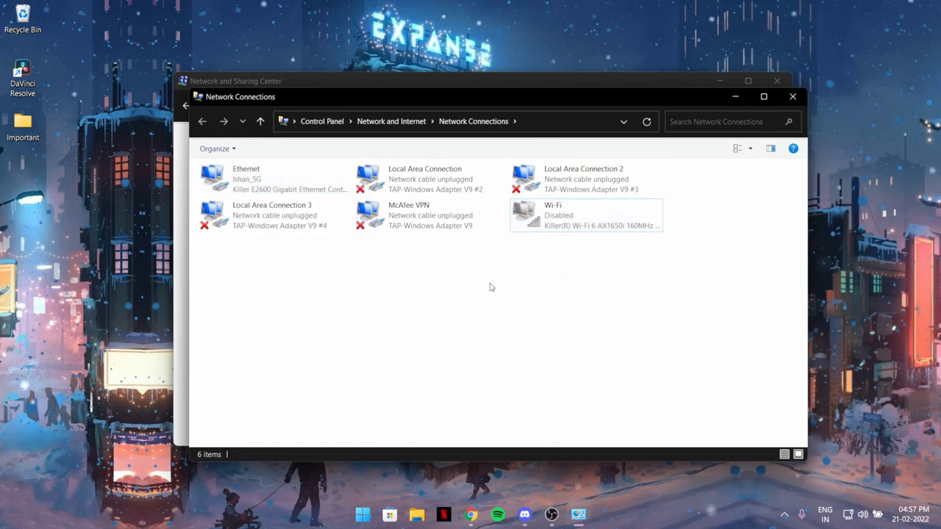
Compare Ethernet and Wi-Fi states and bring up Ethernet's context actions
click(272, 179)
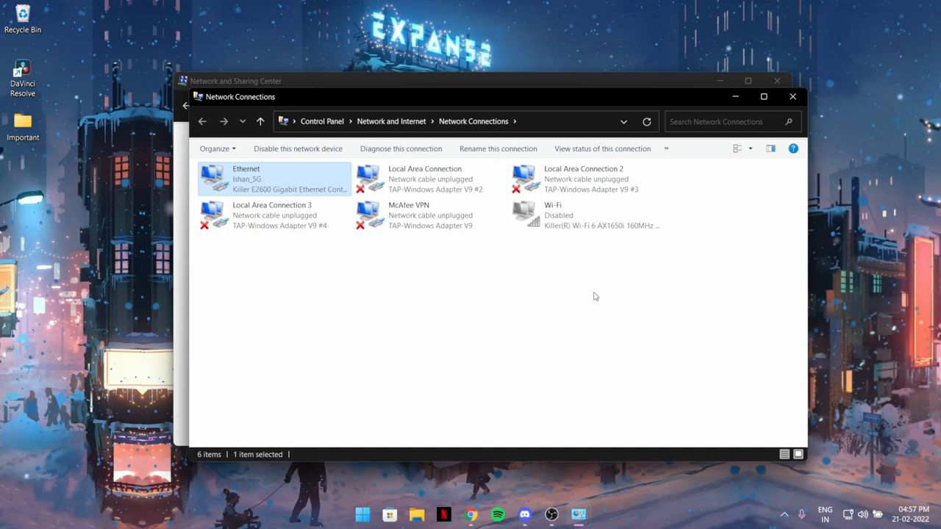
click(585, 215)
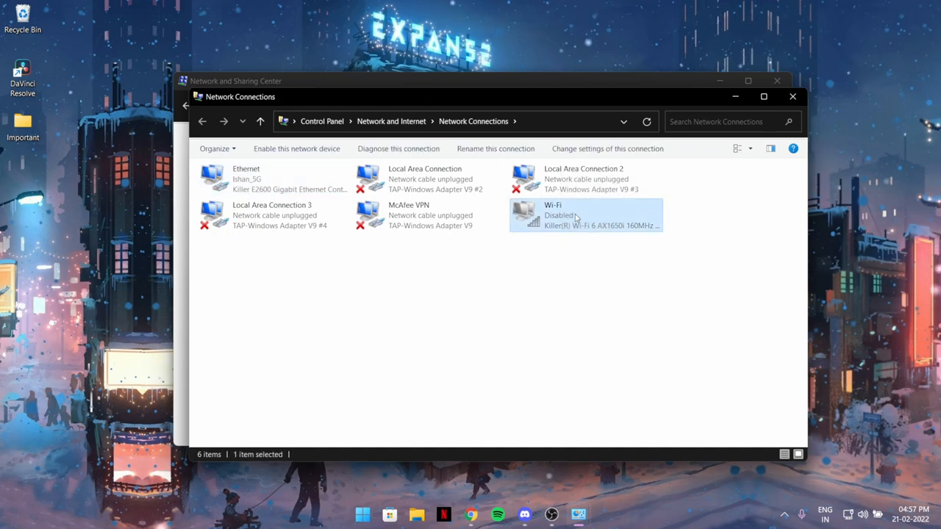
click(272, 179)
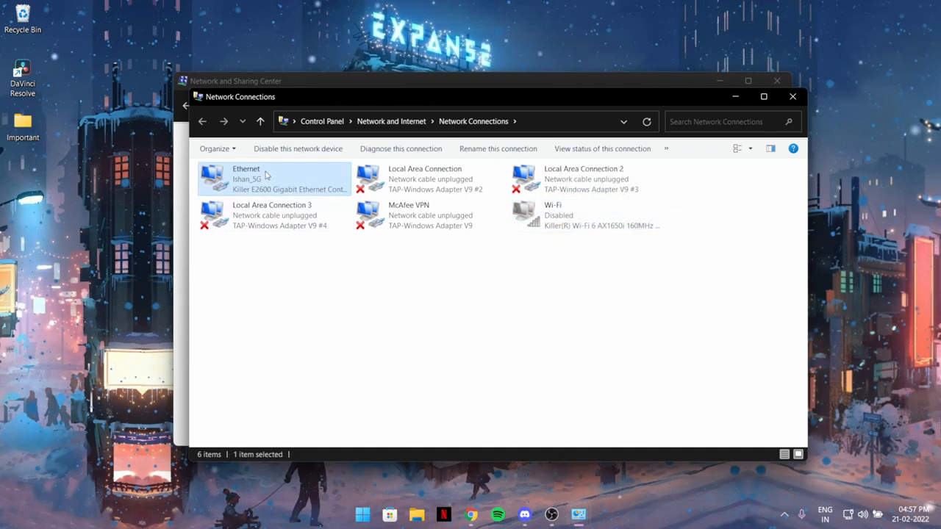
right_click(247, 179)
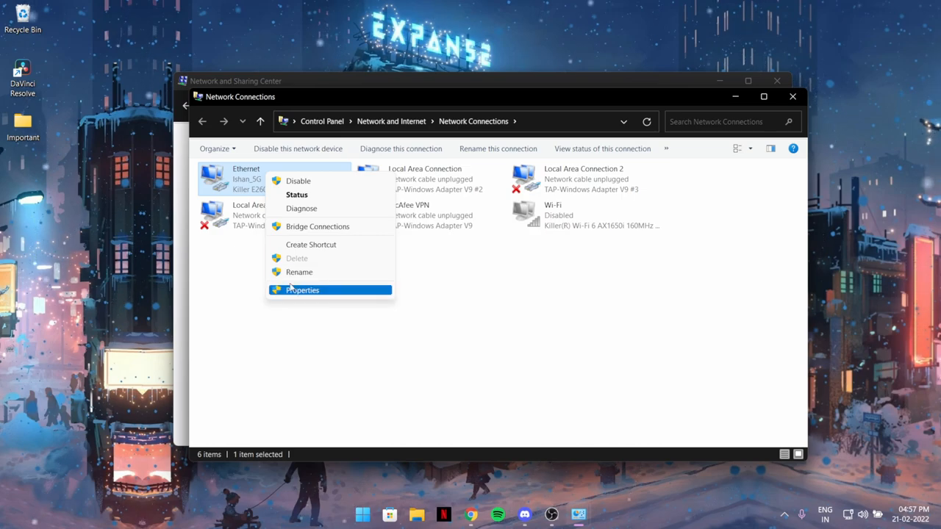
Show Ethernet properties and reach the Internet Protocol Version 4 (TCP/IPv4) settings
click(303, 289)
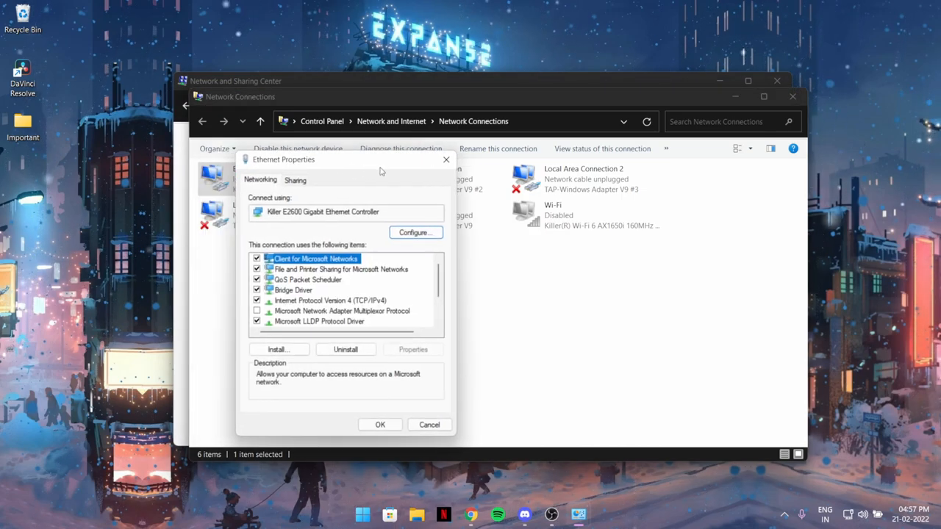
drag(345, 158, 440, 145)
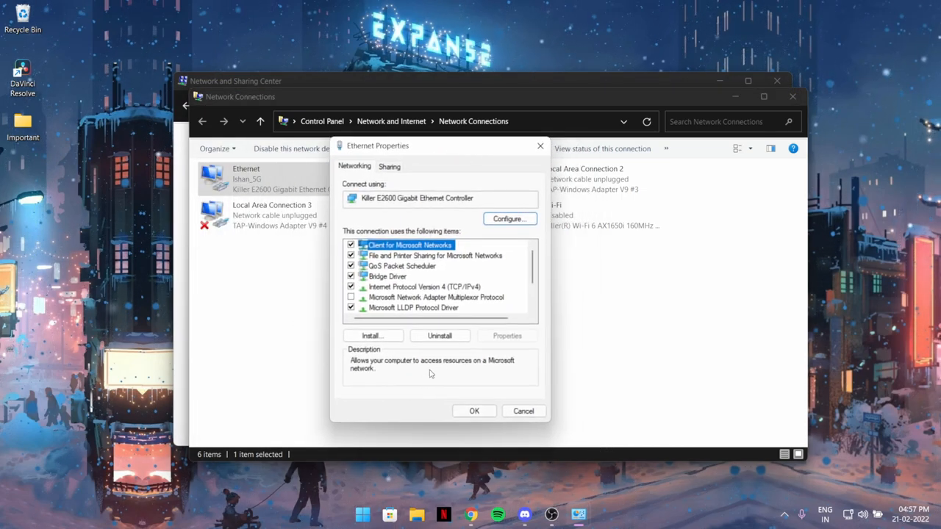
click(423, 286)
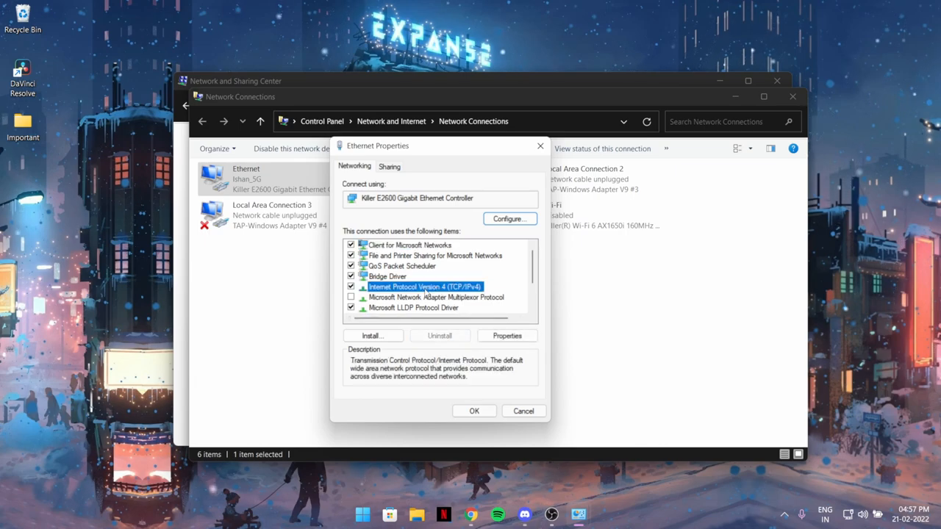
mouse_move(490, 391)
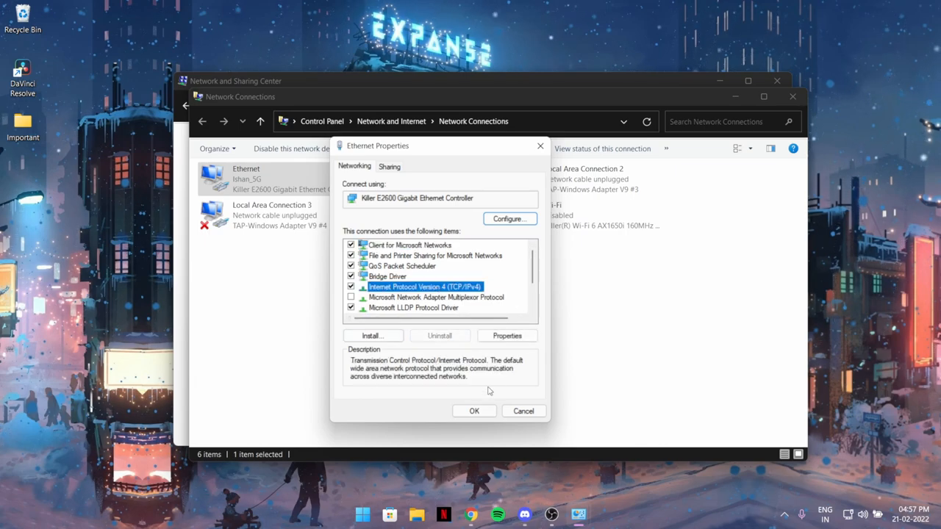
click(505, 335)
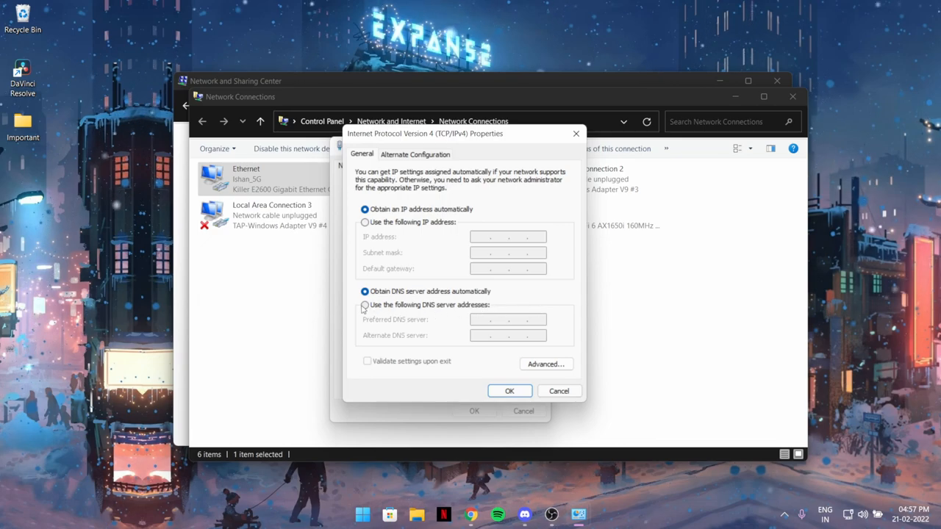
Set manual DNS servers 8.8.8.8 and 8.8.4.4 for Ethernet and confirm with OK
click(365, 304)
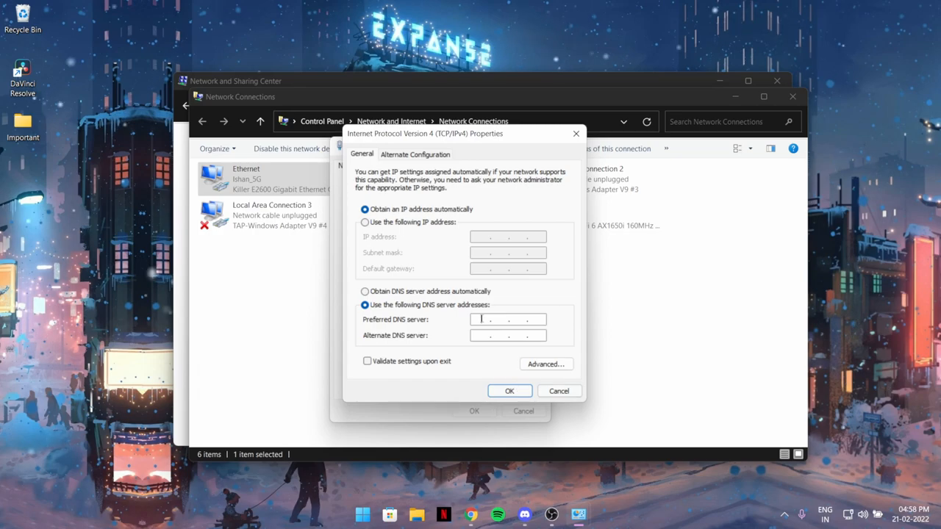
text(8.8.8.8)
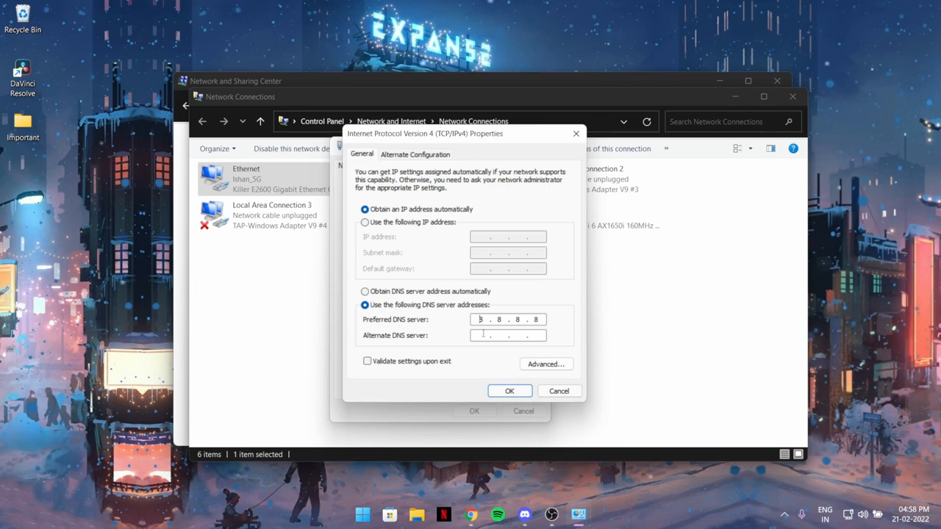
text(8.8.4.4)
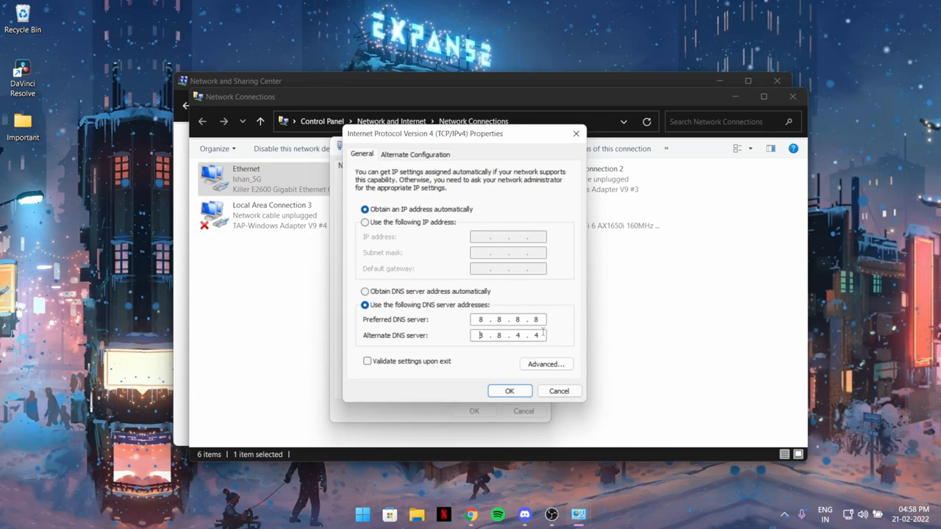
text(8)
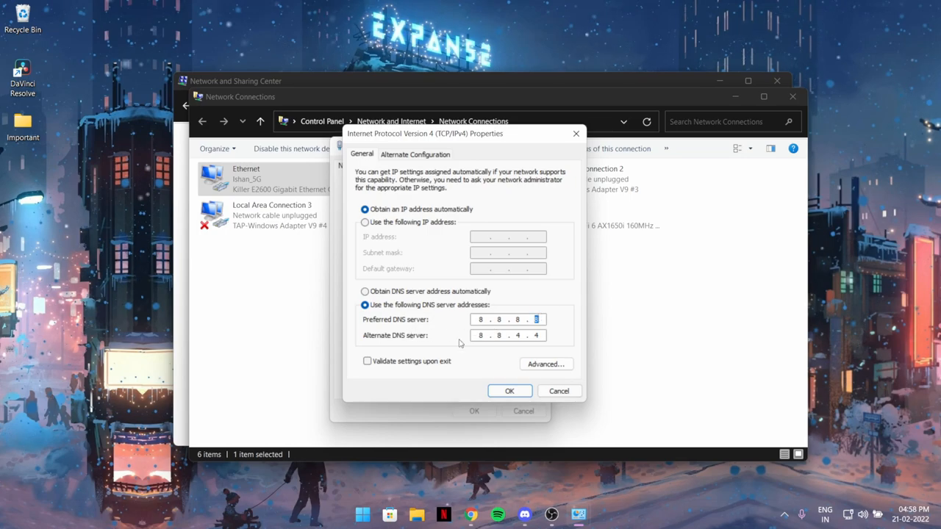
click(508, 391)
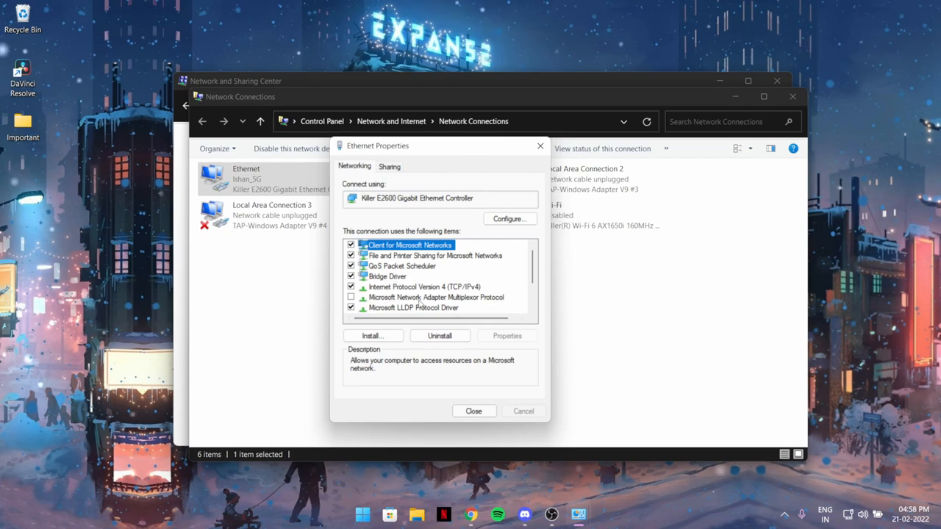
Reopen IPv4 properties to verify the DNS entries were kept, then dismiss them
click(424, 286)
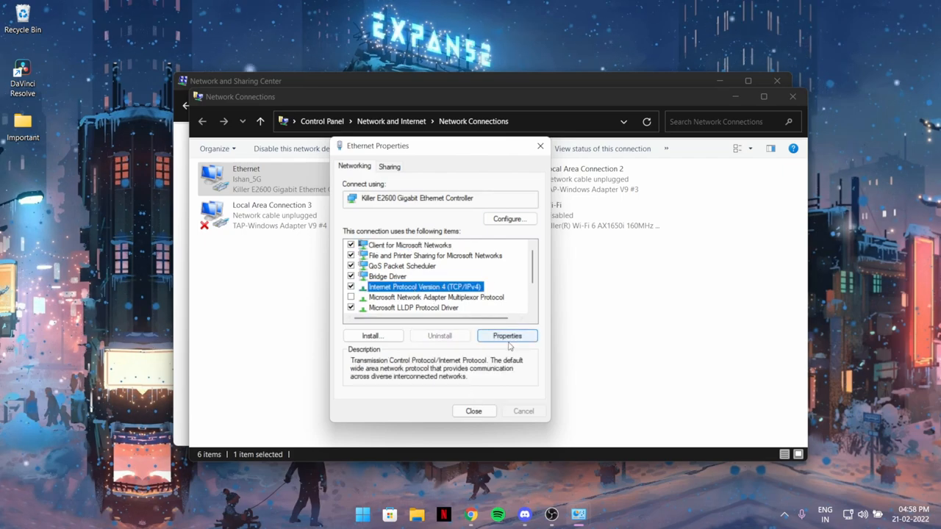
click(506, 336)
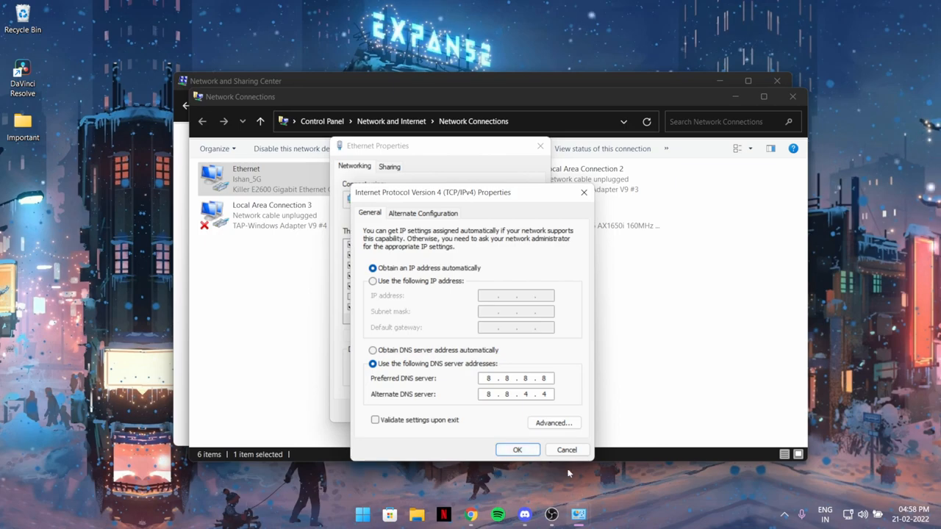
click(517, 450)
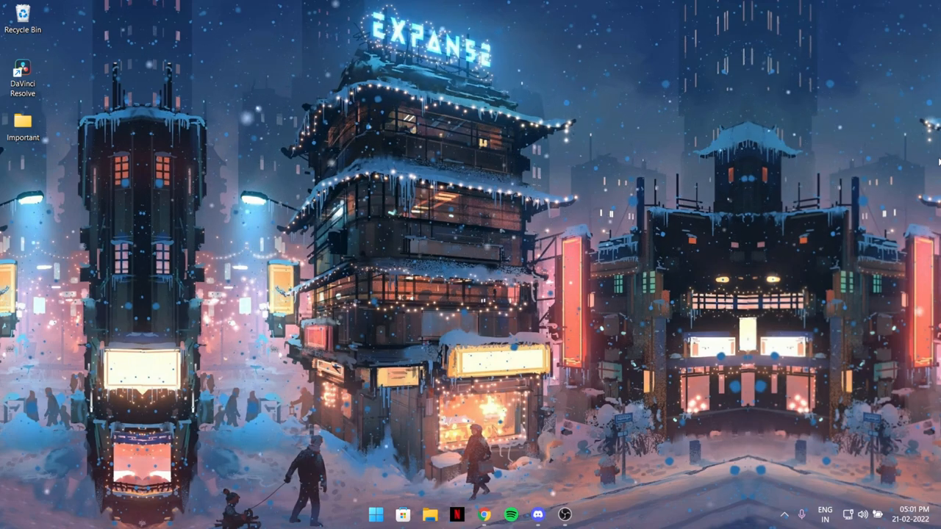
Search Settings to reach Windows Update's Delivery Optimization advanced options
text(dil)
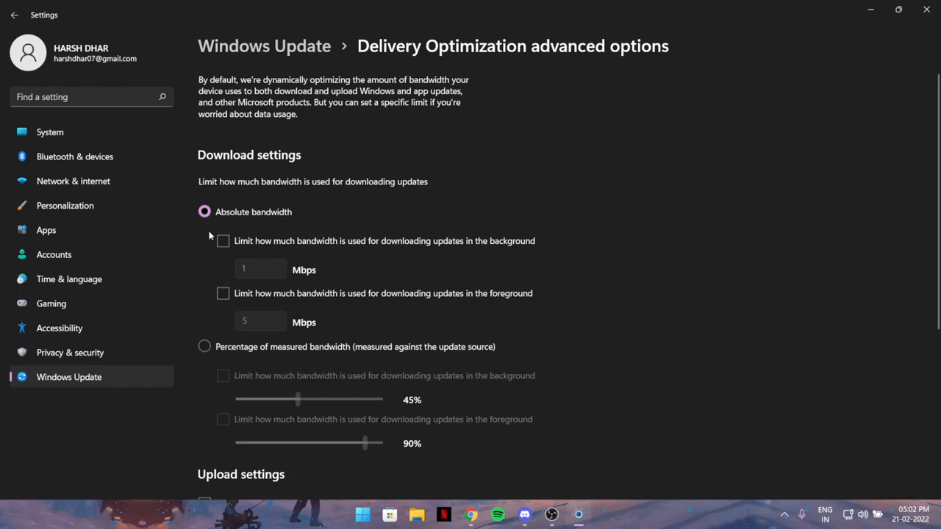
mouse_move(312, 218)
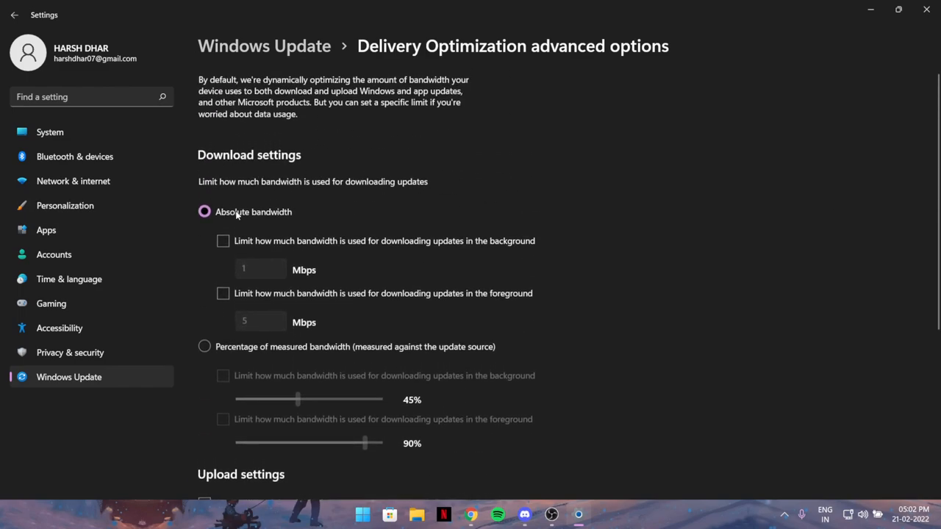
Limit downloads by percentage of measured bandwidth, capping background and foreground at 5%
scroll(down, 3)
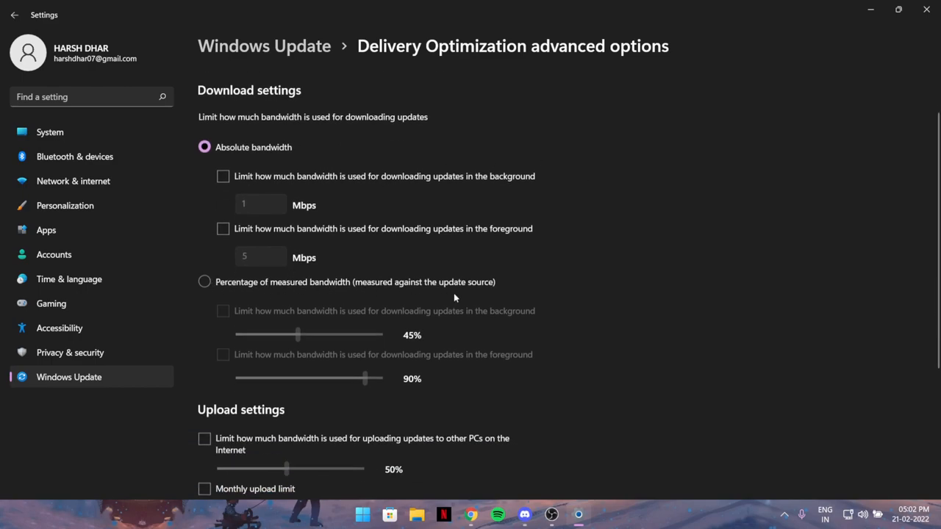
click(205, 282)
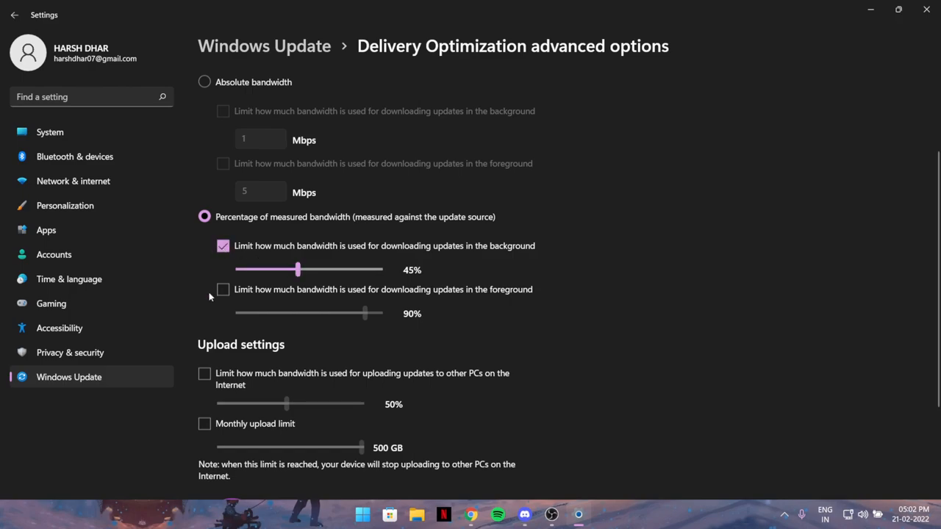
click(224, 290)
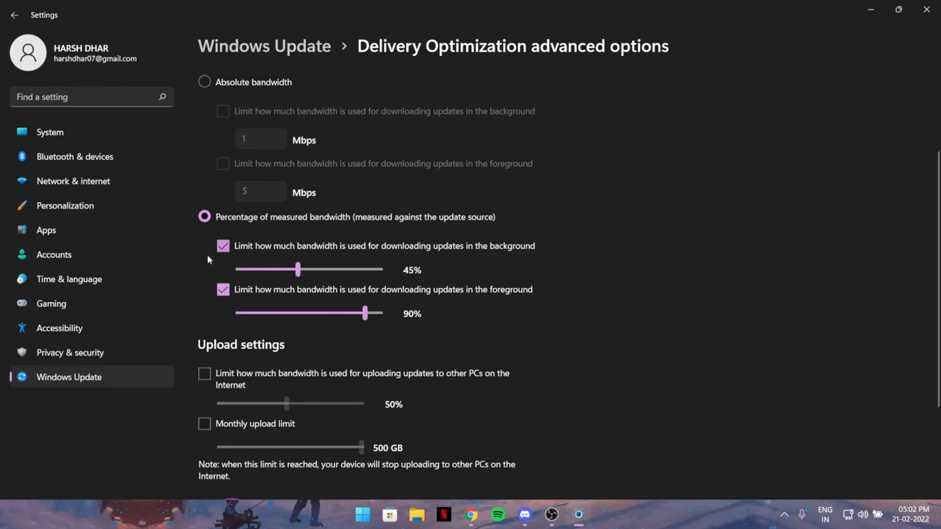
mouse_move(245, 256)
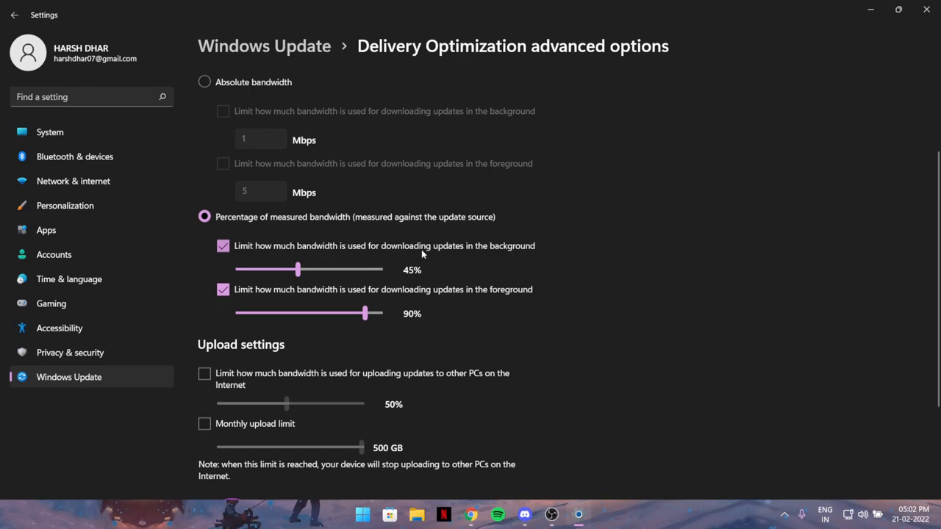
mouse_move(535, 256)
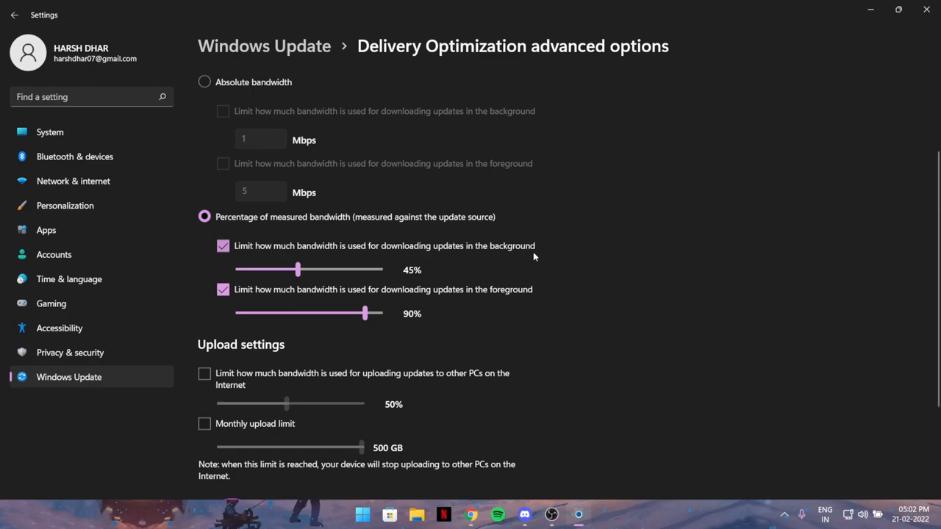
mouse_move(456, 258)
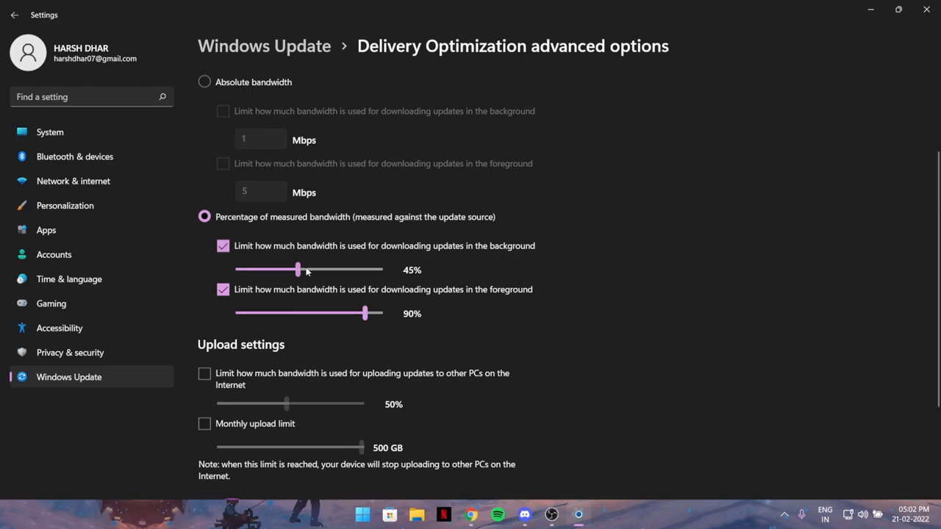
drag(297, 270, 238, 270)
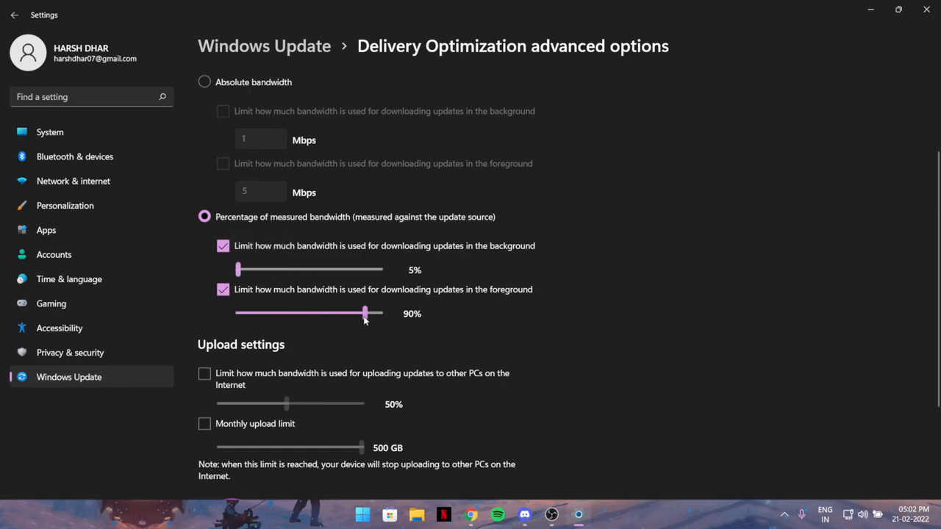
drag(365, 313, 238, 313)
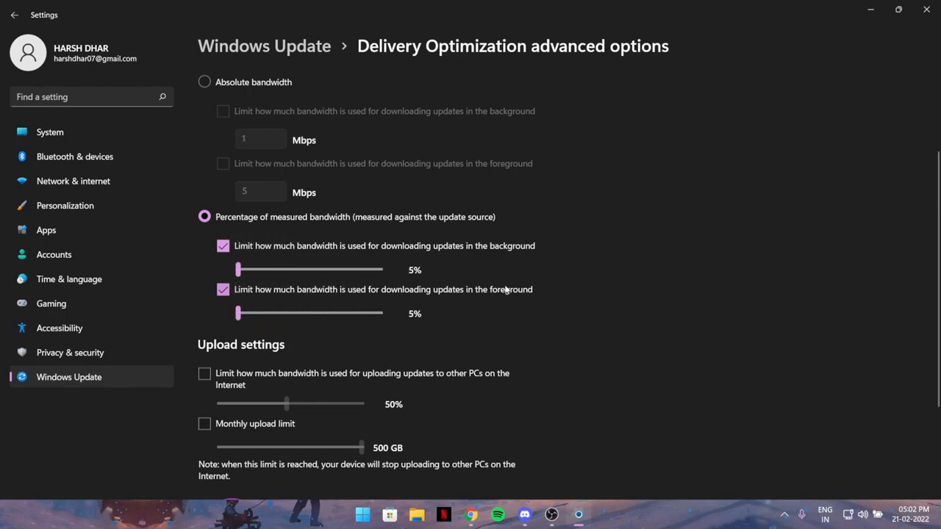
mouse_move(549, 317)
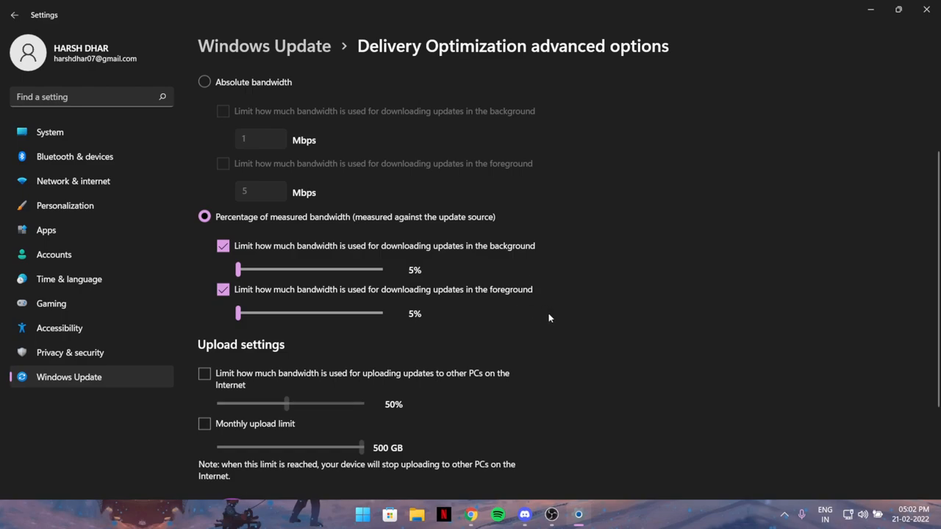
mouse_move(412, 323)
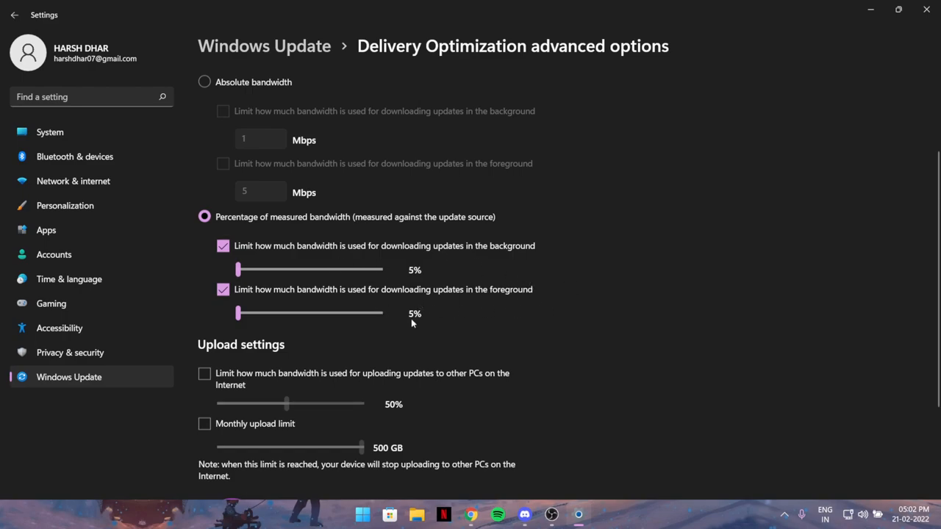
mouse_move(547, 270)
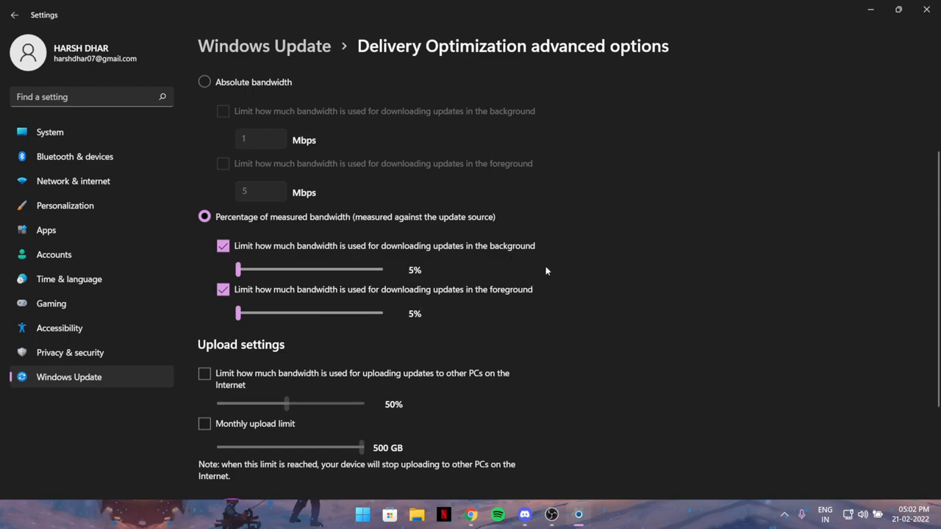
scroll(down, 3)
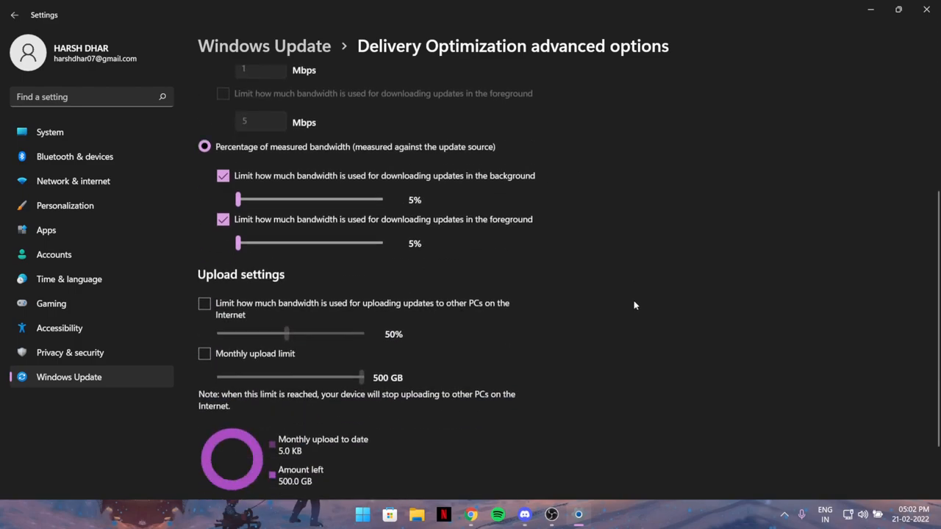
scroll(up, 3)
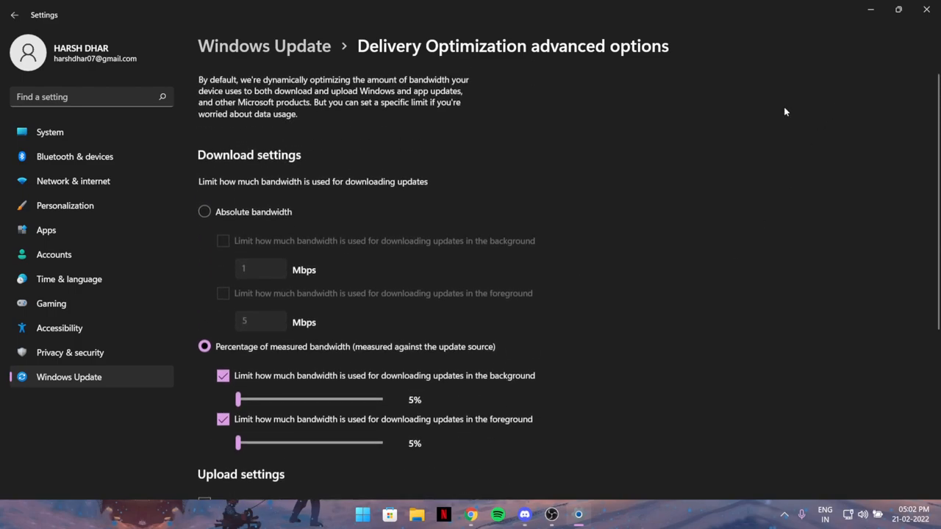
scroll(down, 3)
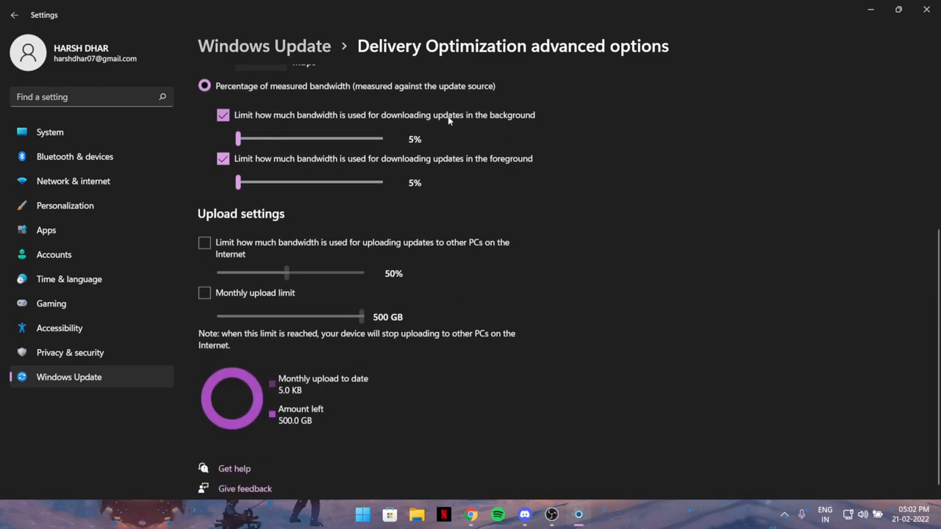
mouse_move(596, 75)
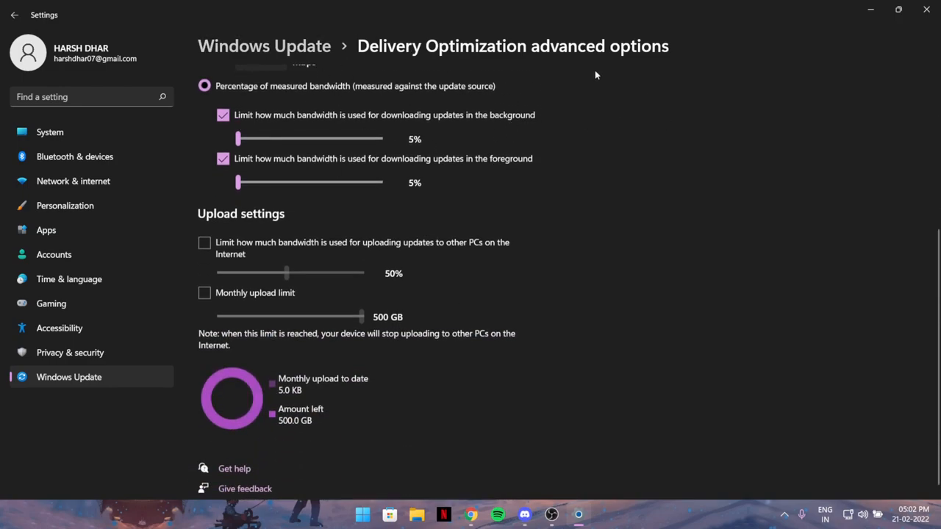
mouse_move(779, 153)
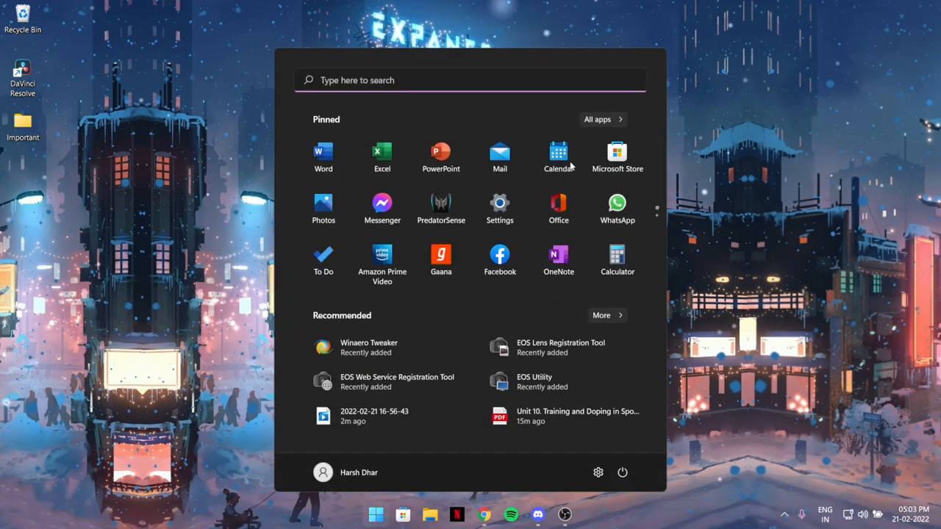
Find Disk Cleanup in Start search and launch it for drive C
text(discord)
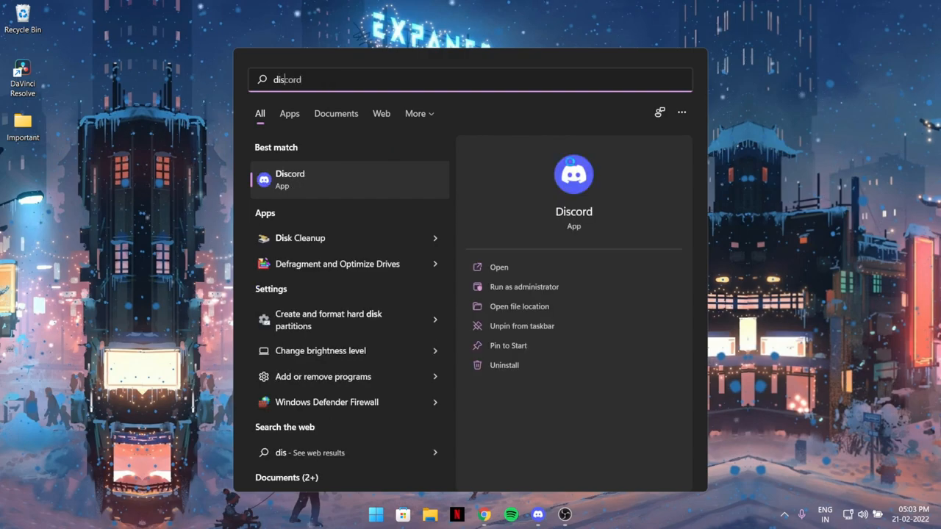
click(300, 238)
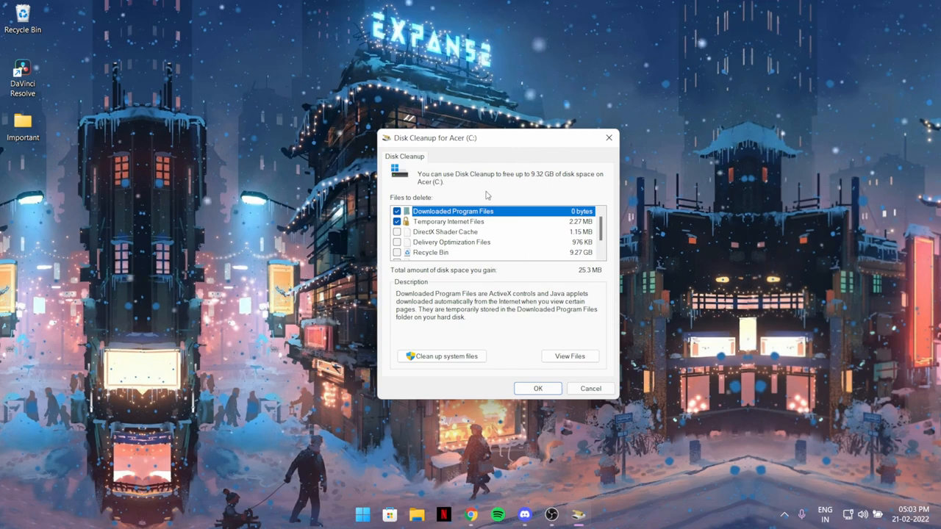
Review Recycle Bin and Downloaded Program Files categories in the Files to delete list
click(397, 232)
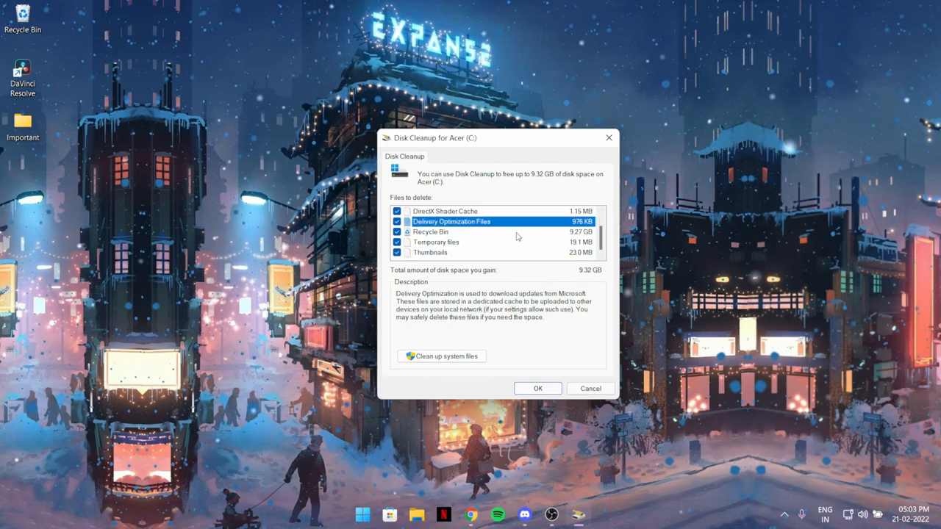
click(429, 232)
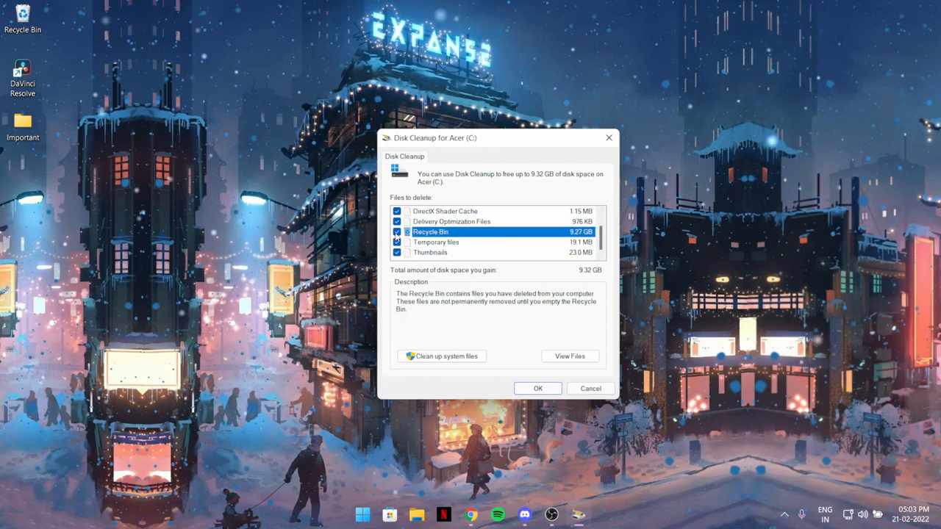
click(396, 241)
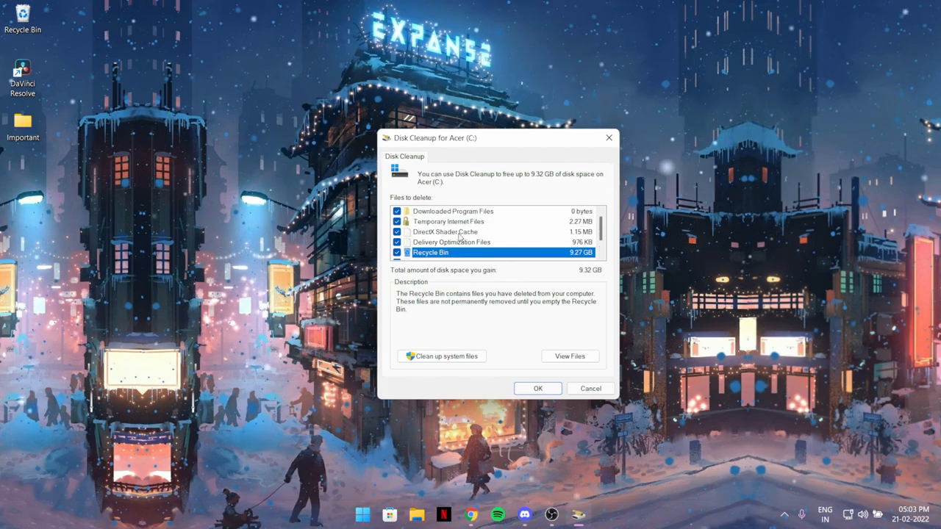
click(453, 212)
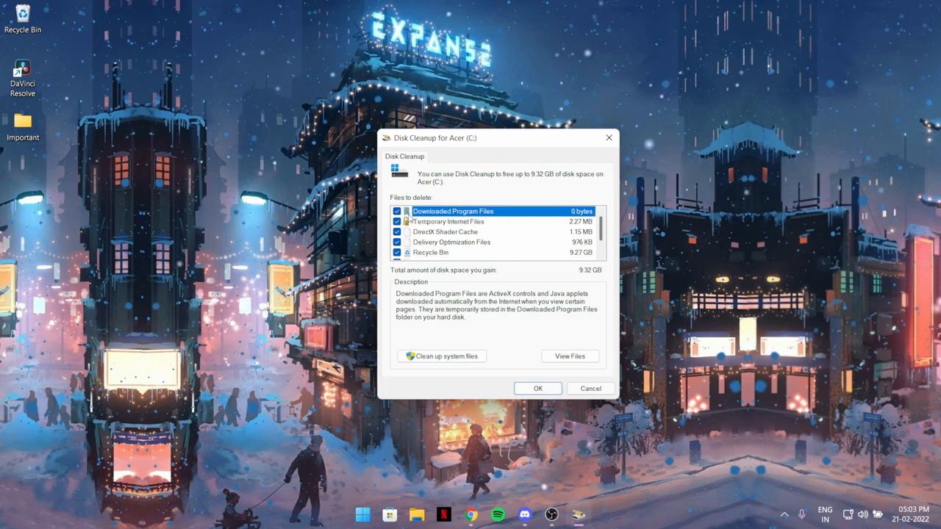
mouse_move(471, 223)
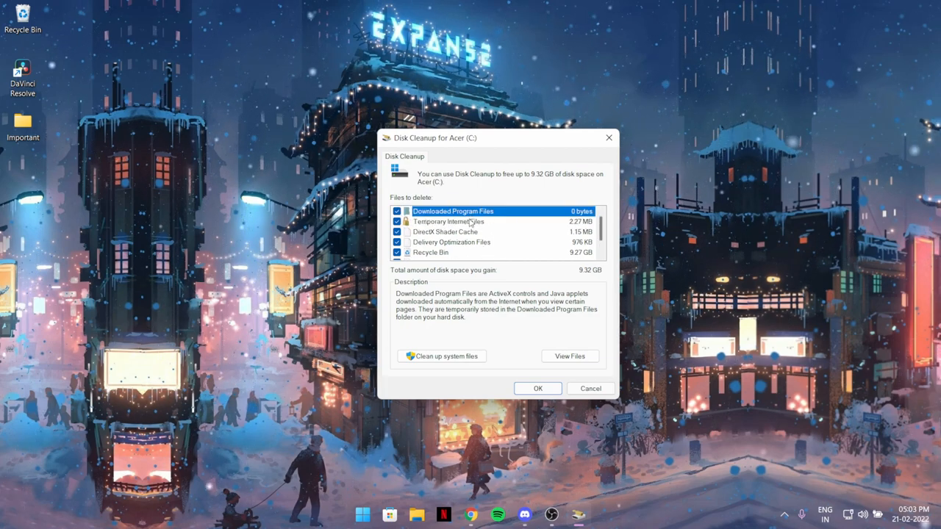
Keep Recycle Bin and Thumbnails ticked so all categories total 9.32 GB to free
click(448, 220)
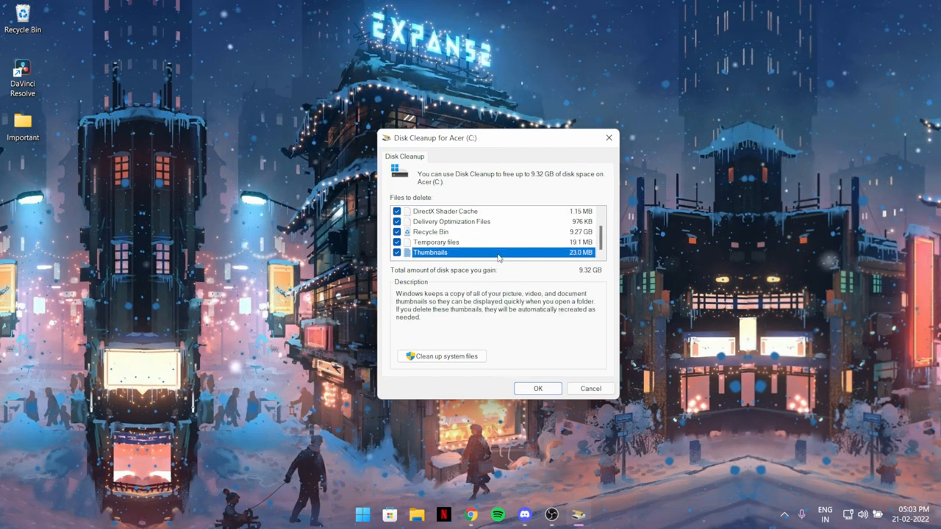
mouse_move(500, 335)
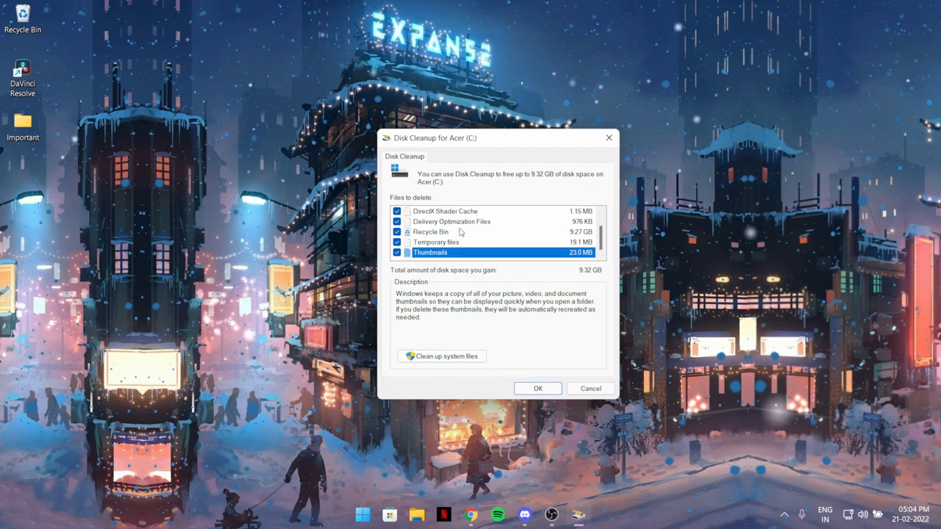
click(429, 232)
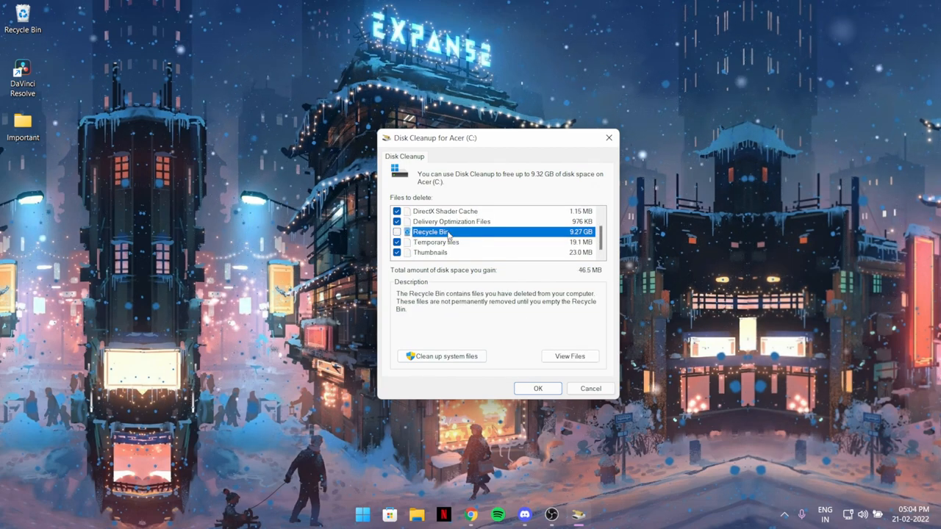
click(397, 233)
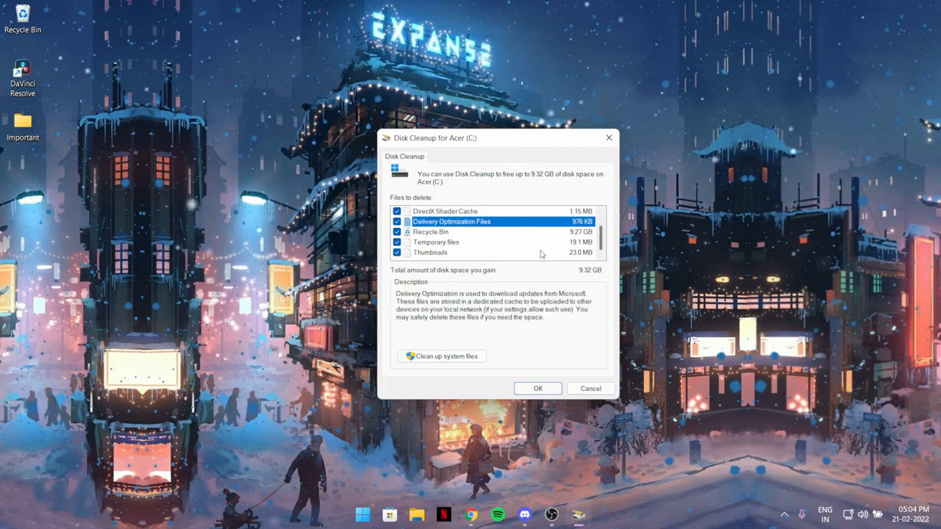
click(431, 253)
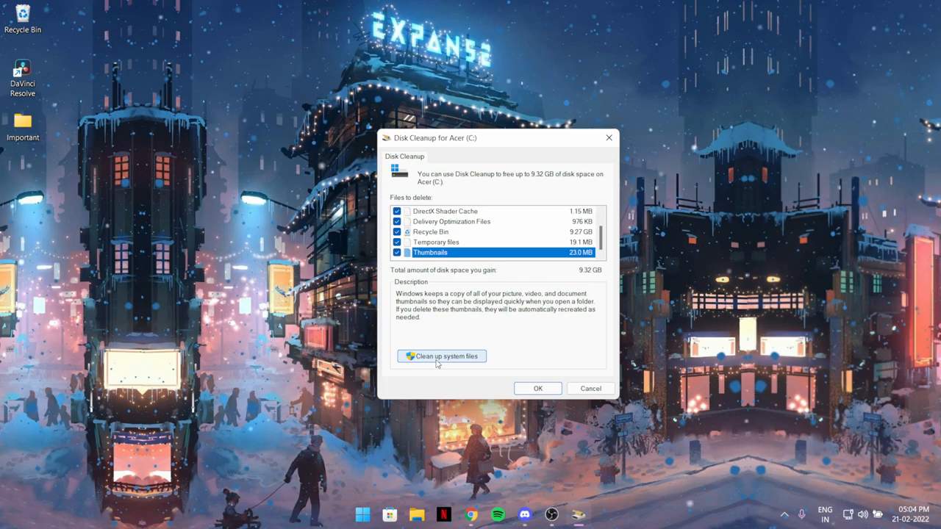
Rescan drive C including system files, then close Disk Cleanup
click(441, 356)
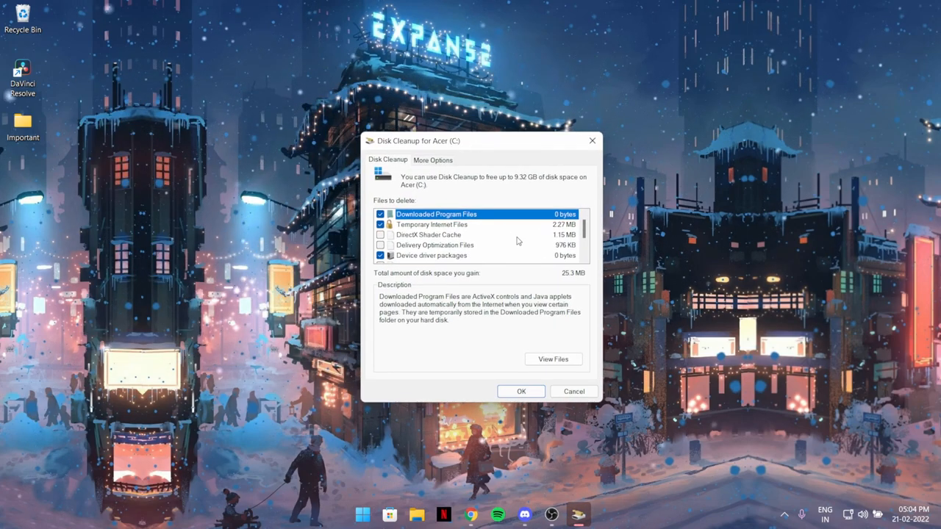
mouse_move(596, 375)
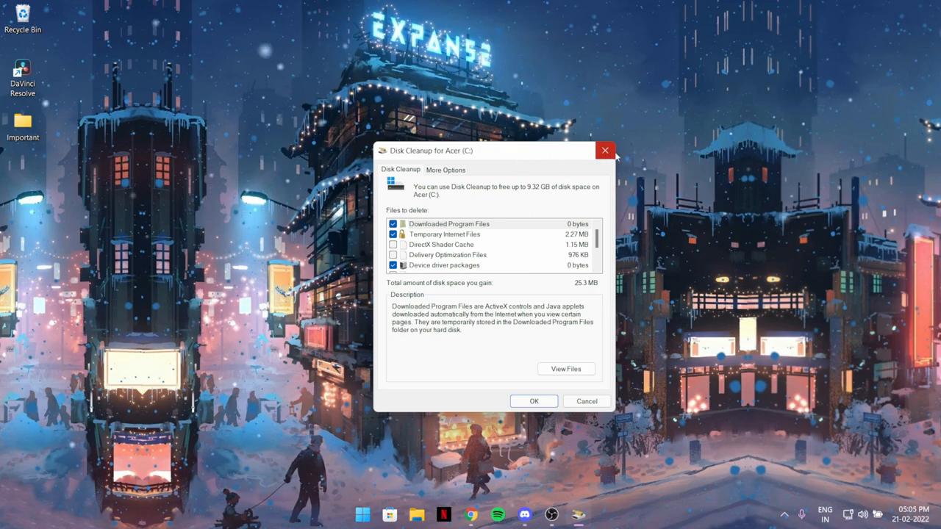
click(606, 150)
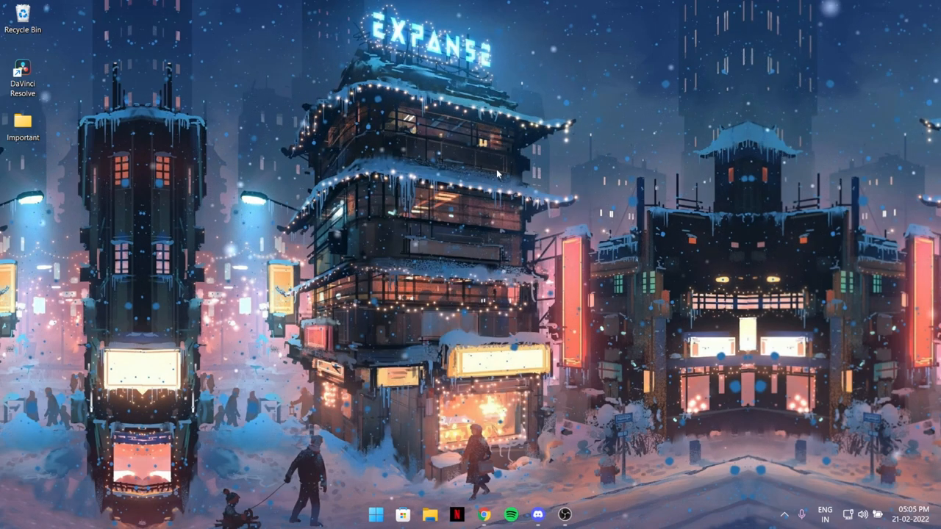
mouse_move(696, 5)
text(stt)
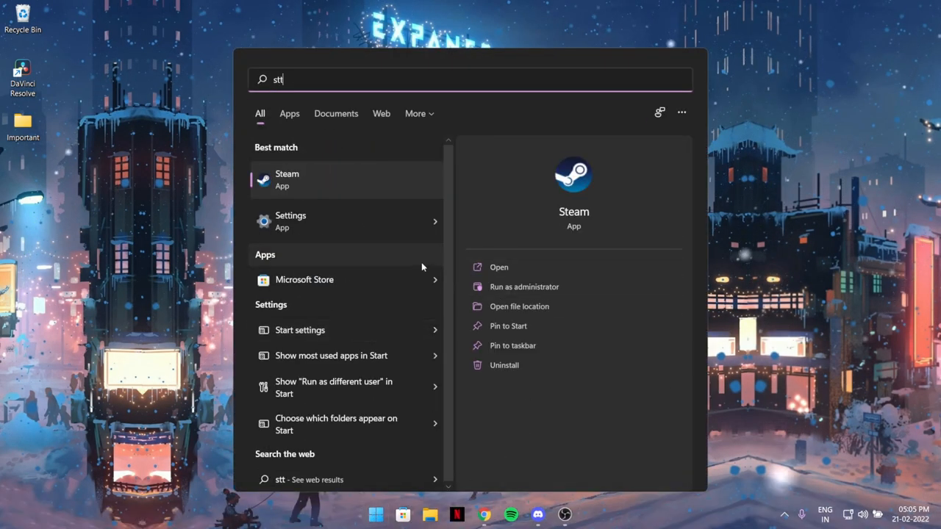
Launch Settings from the Start menu search results
click(291, 221)
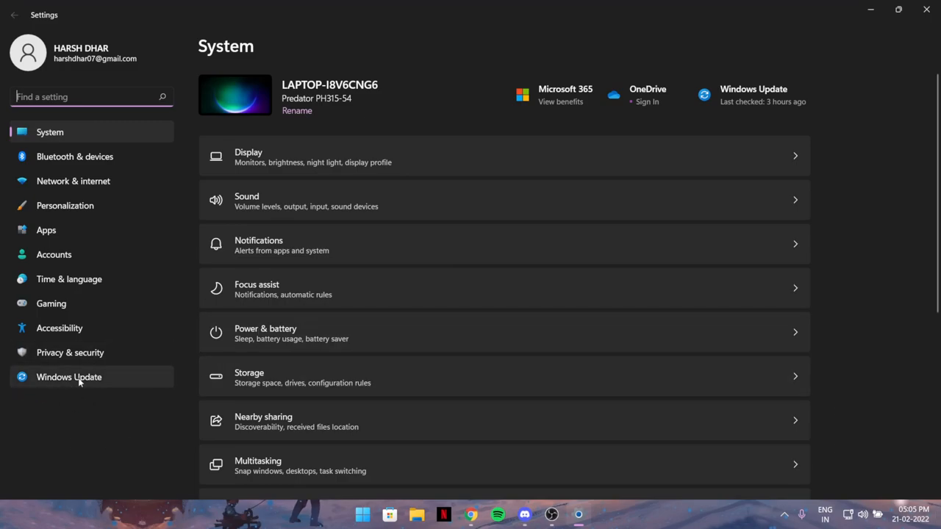
click(69, 377)
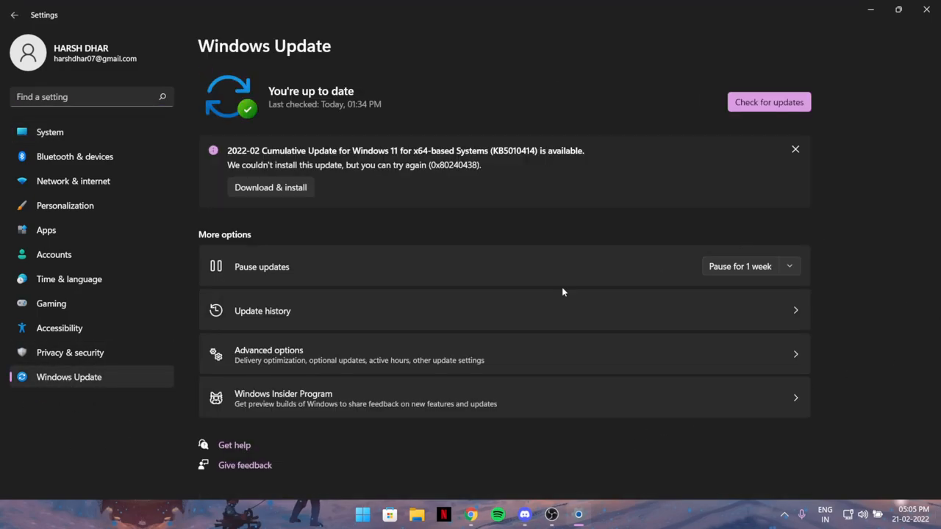
mouse_move(605, 371)
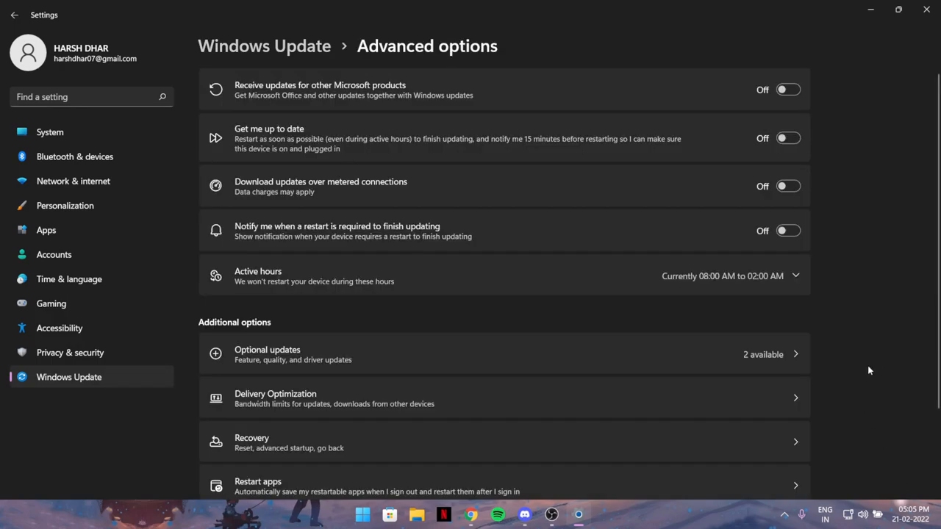
mouse_move(403, 191)
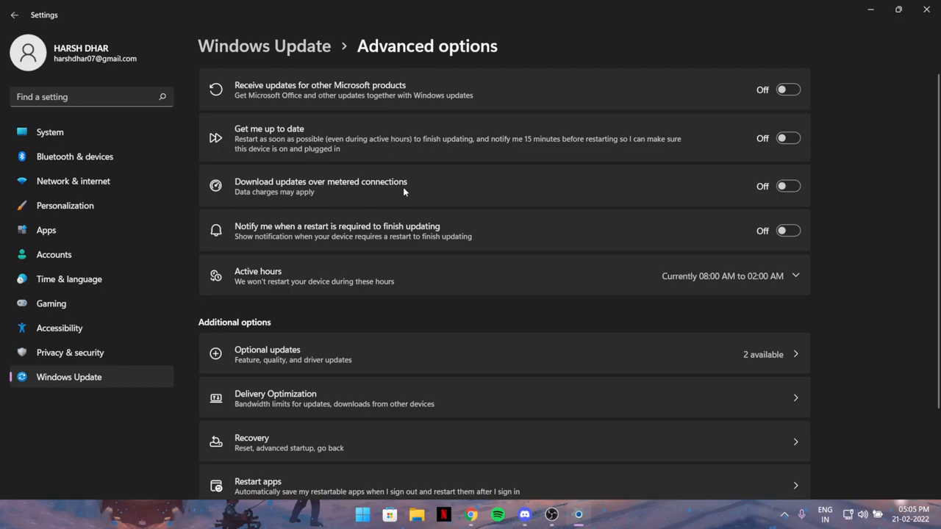
mouse_move(330, 212)
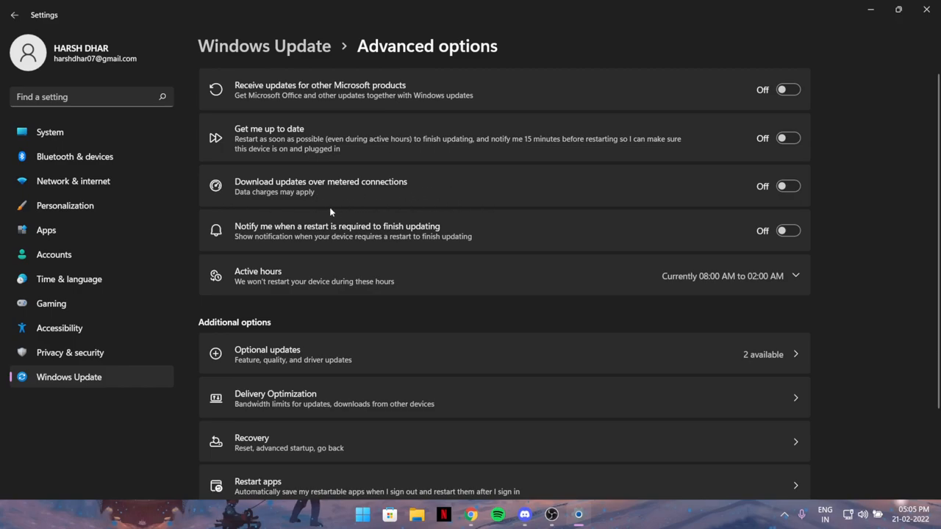
mouse_move(306, 200)
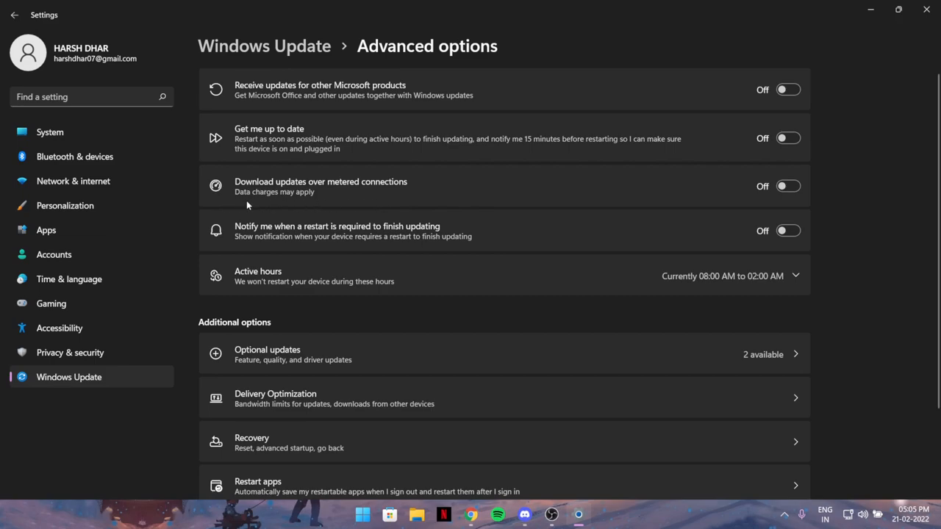
mouse_move(746, 173)
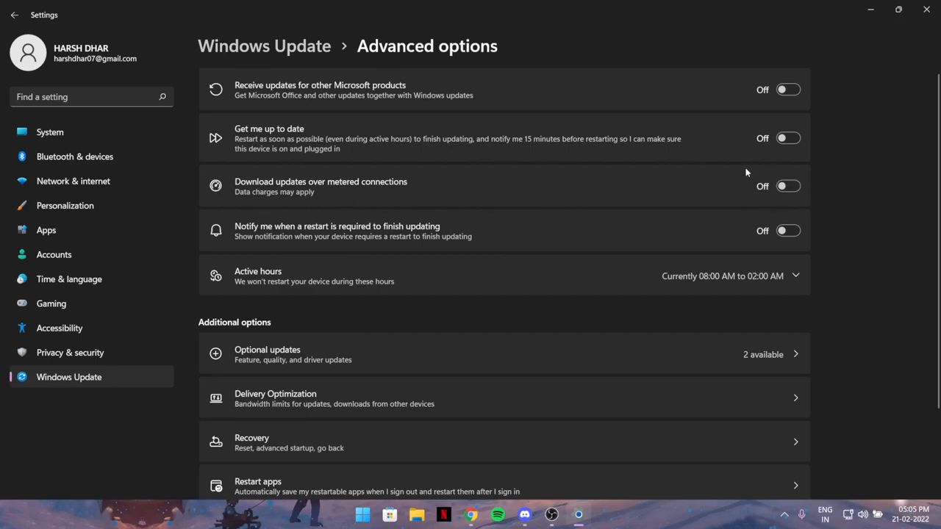
mouse_move(621, 198)
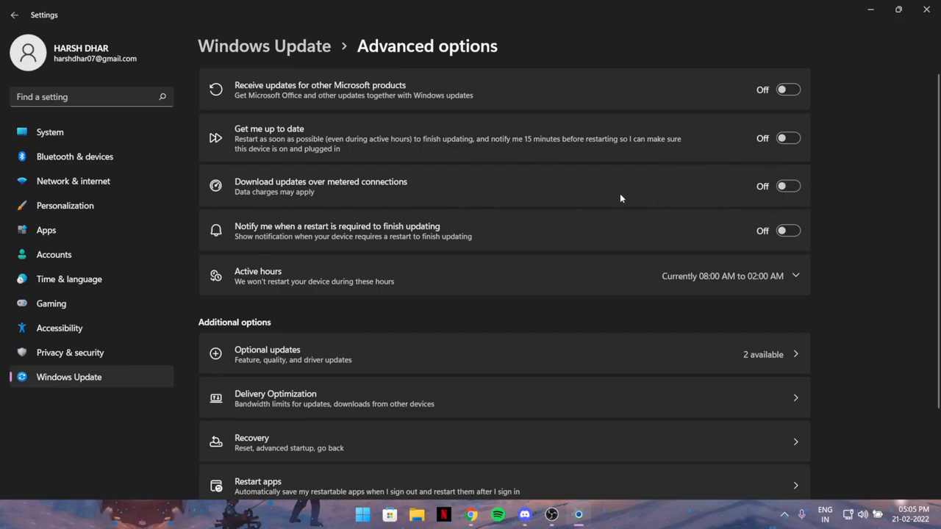
mouse_move(658, 197)
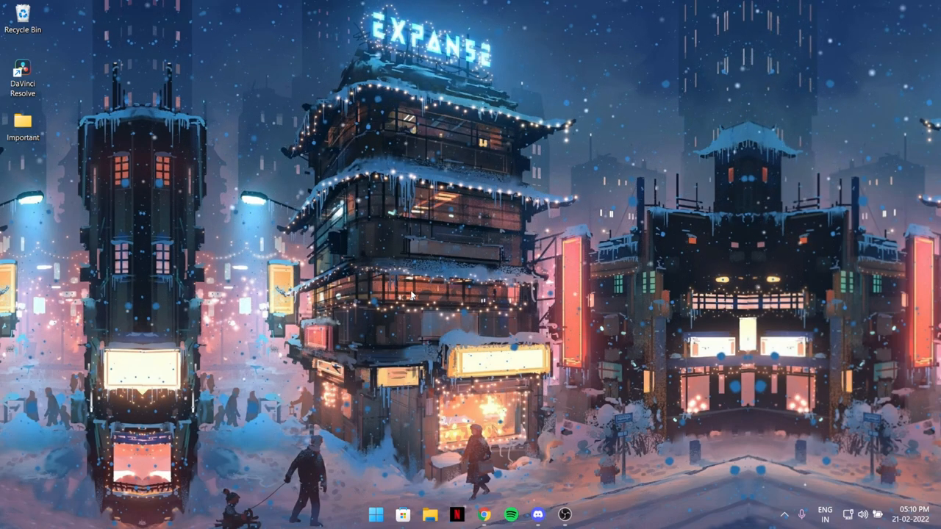
mouse_move(365, 434)
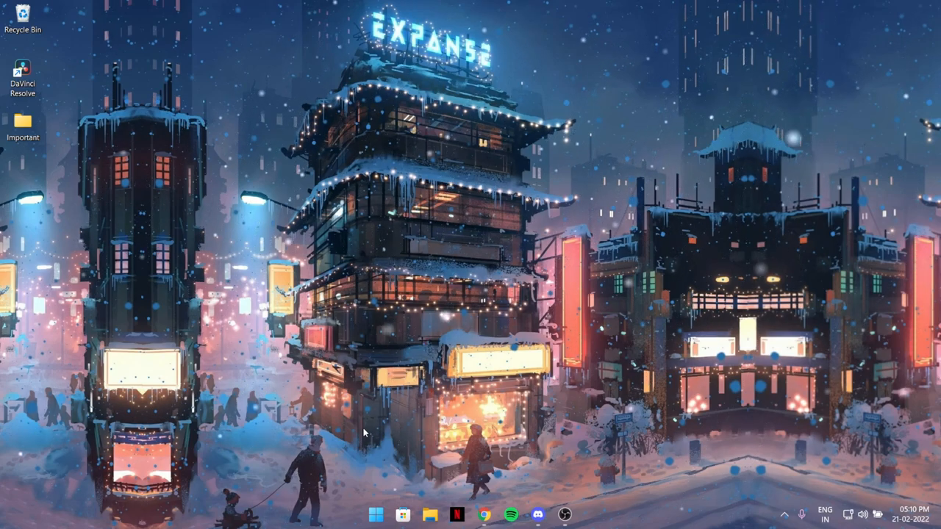
mouse_move(370, 500)
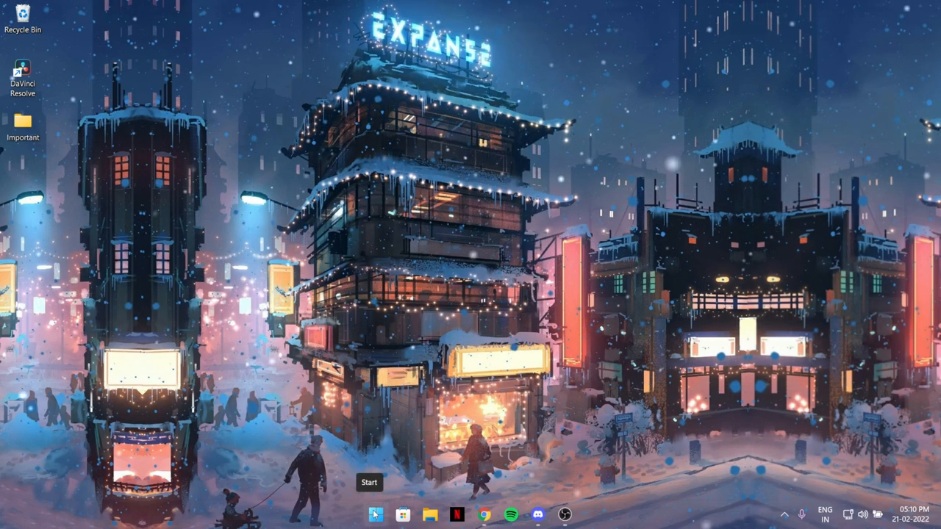
Search 'services' from Start to launch the Services console
click(375, 515)
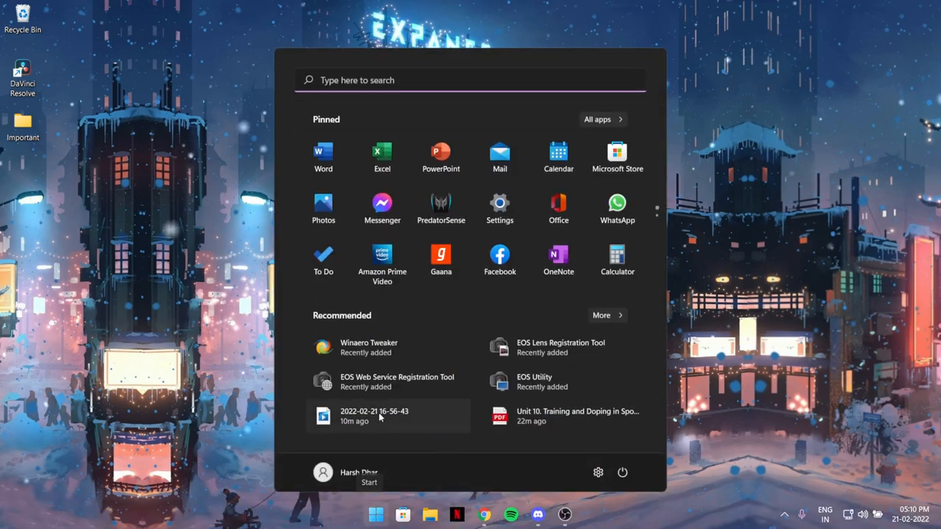
text(services)
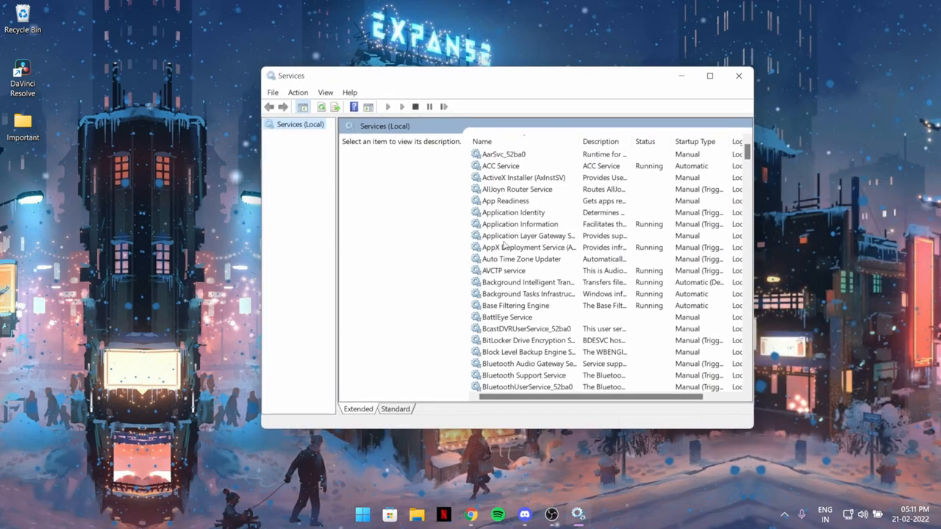
Scroll the Services list to Windows Update, select it and bring up its action menu
scroll(down, 3)
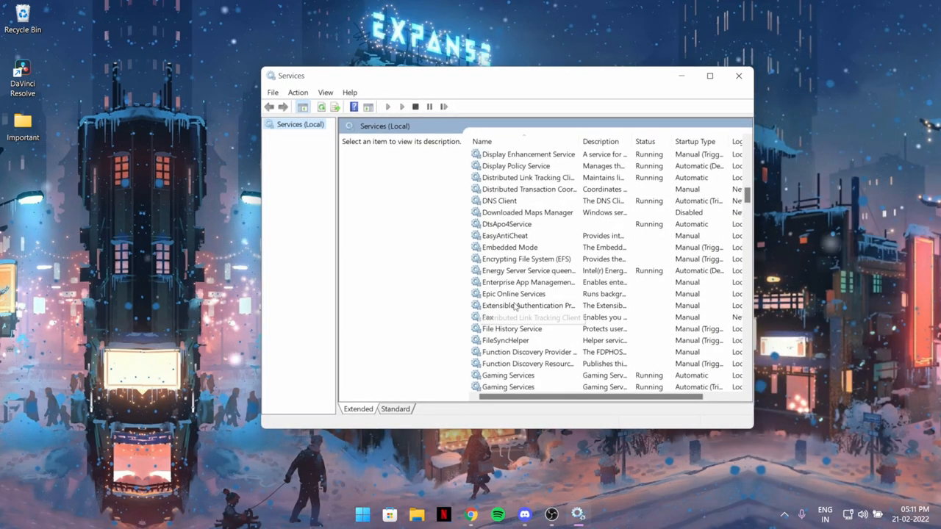
scroll(down, 3)
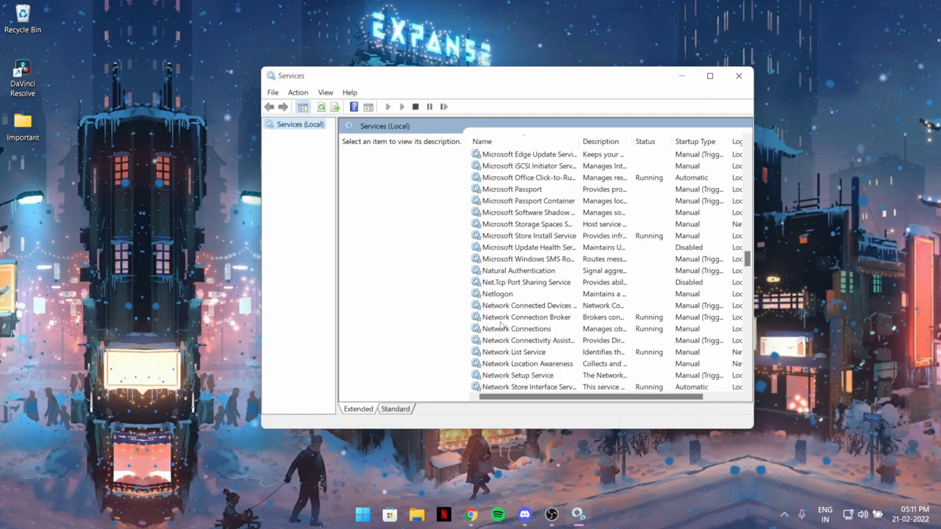
scroll(down, 3)
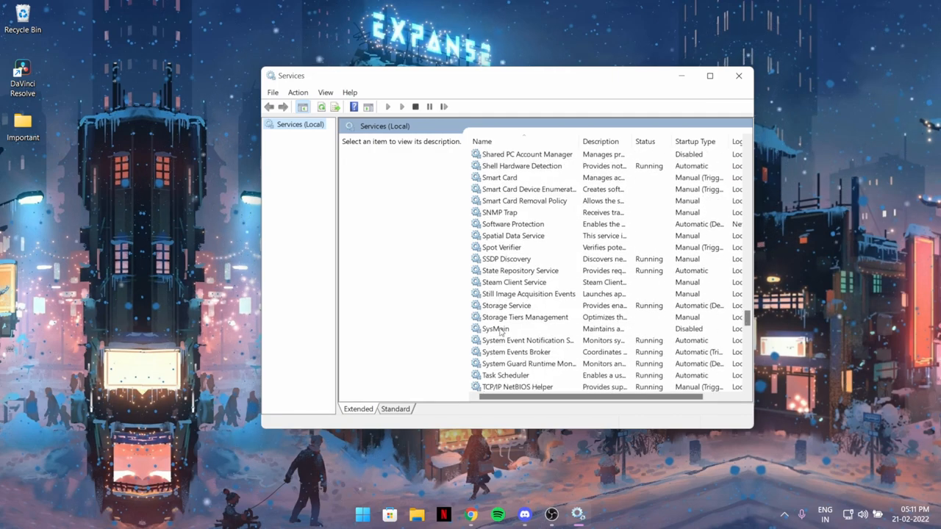
scroll(down, 3)
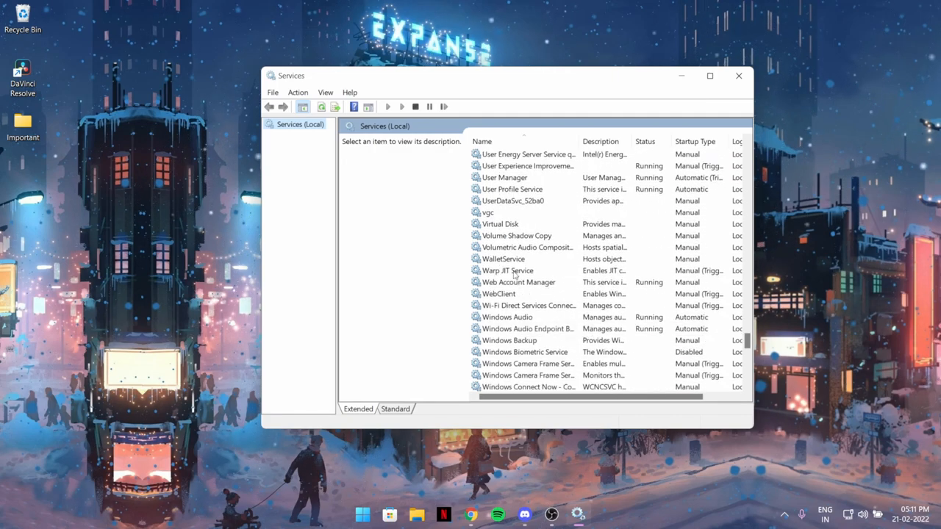
scroll(down, 3)
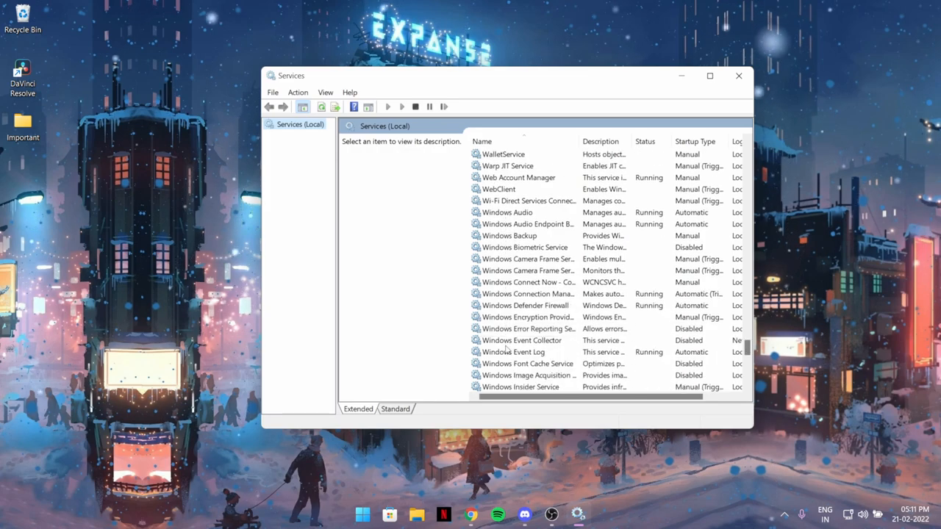
scroll(down, 3)
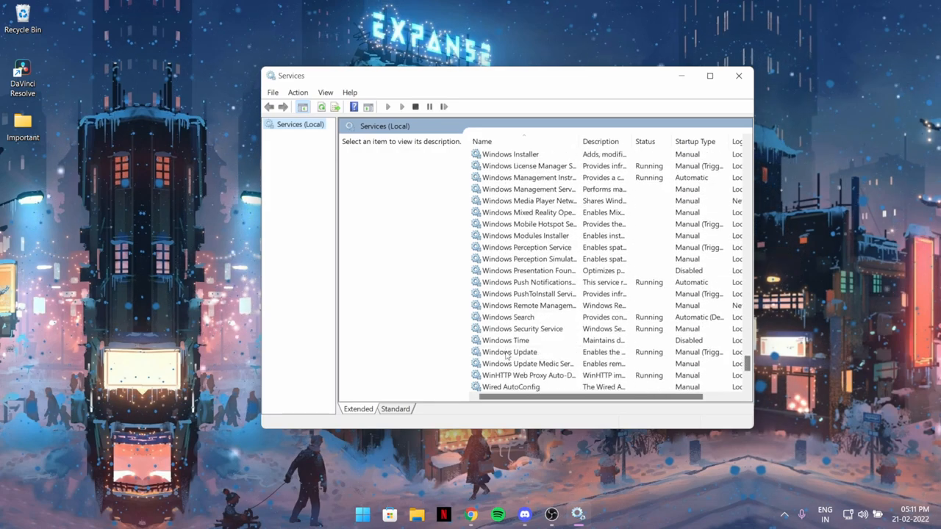
click(509, 351)
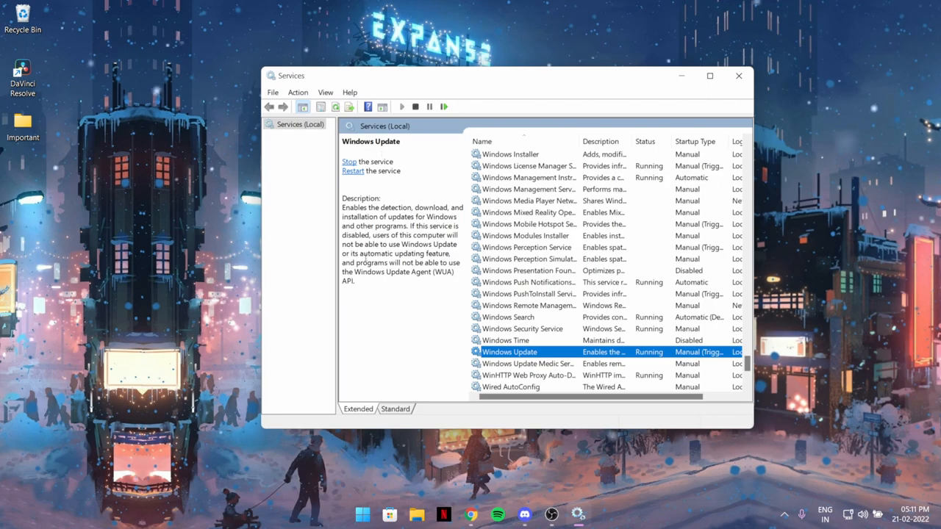
right_click(508, 351)
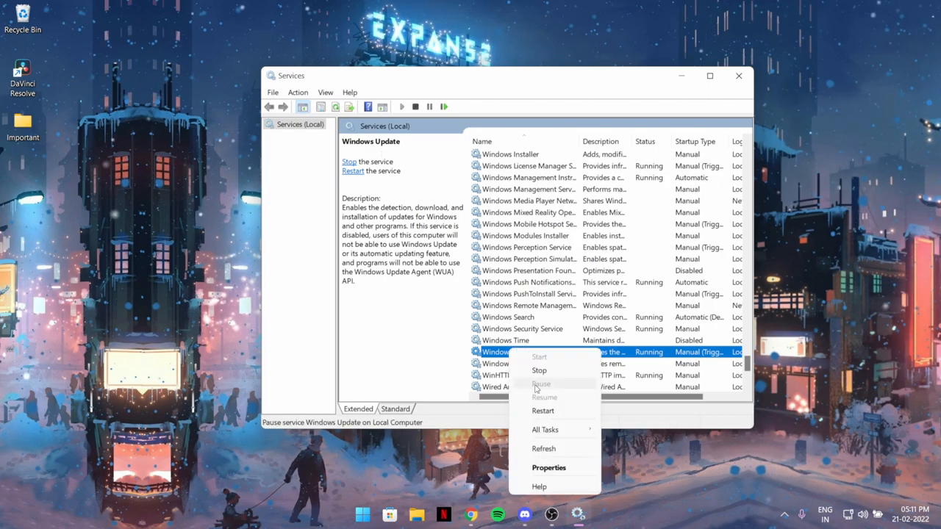
In Windows Update properties, stop the service and apply startup type Disabled
click(548, 467)
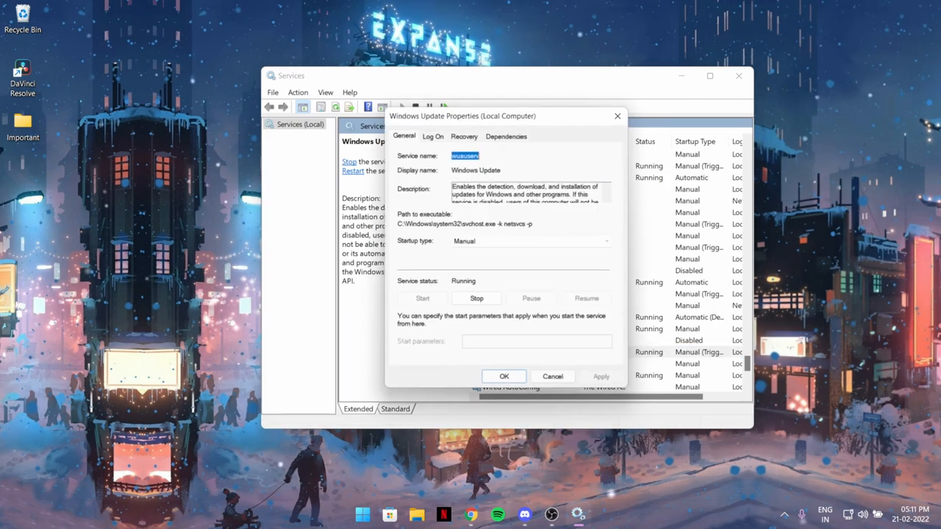
click(477, 297)
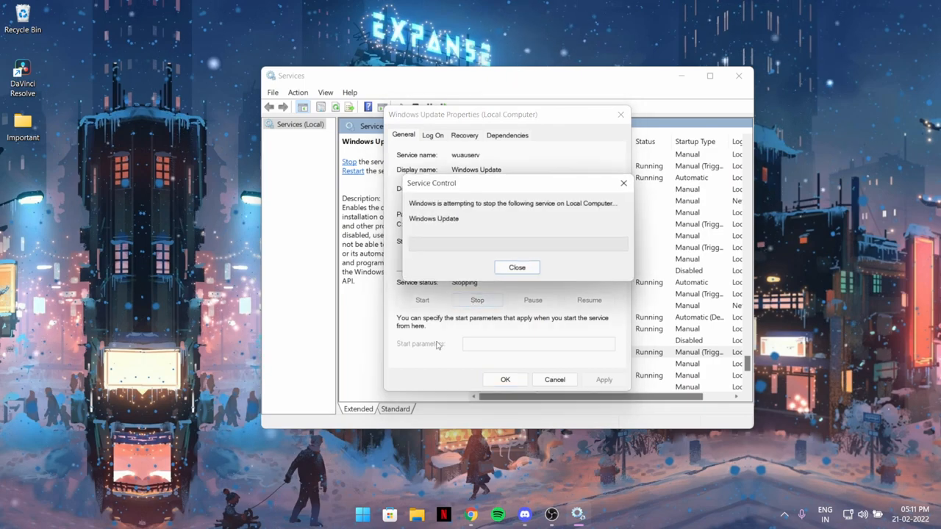
click(518, 268)
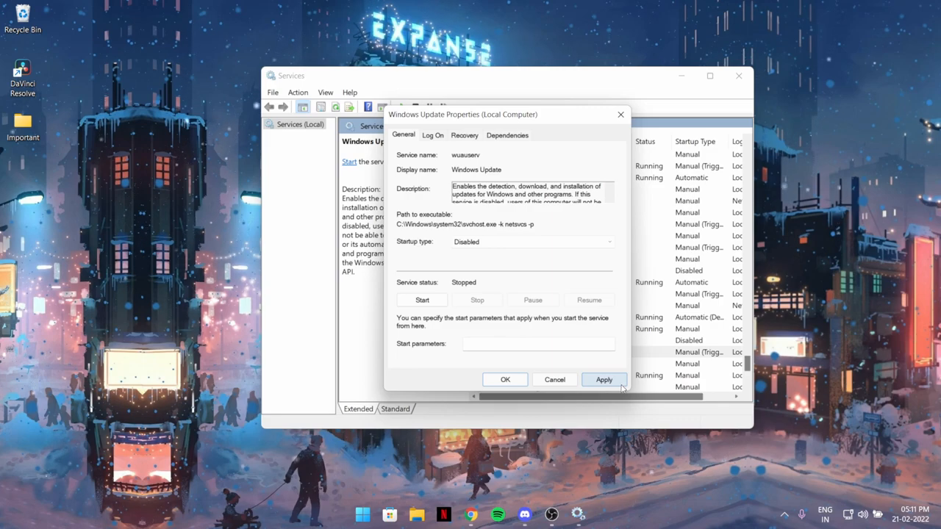
click(609, 241)
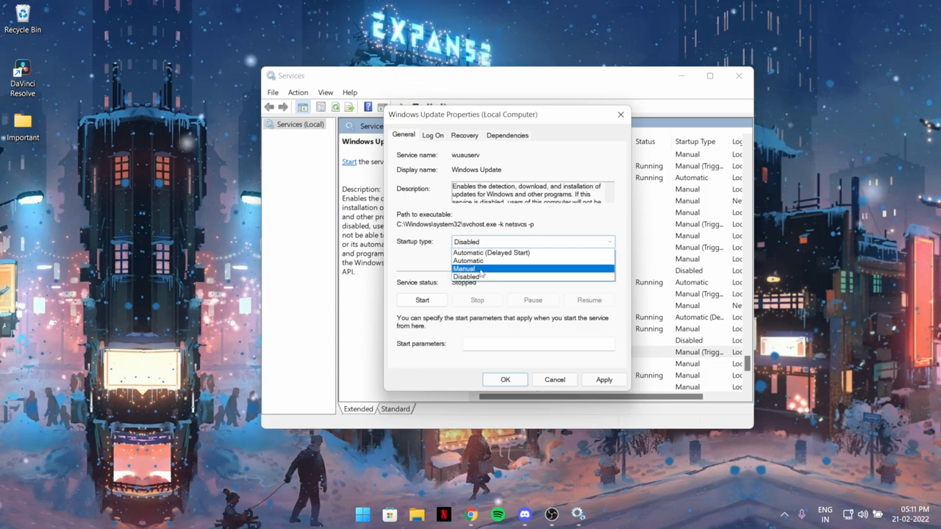
Switch Windows Update back to Manual startup, start the service again and reopen its properties
click(467, 268)
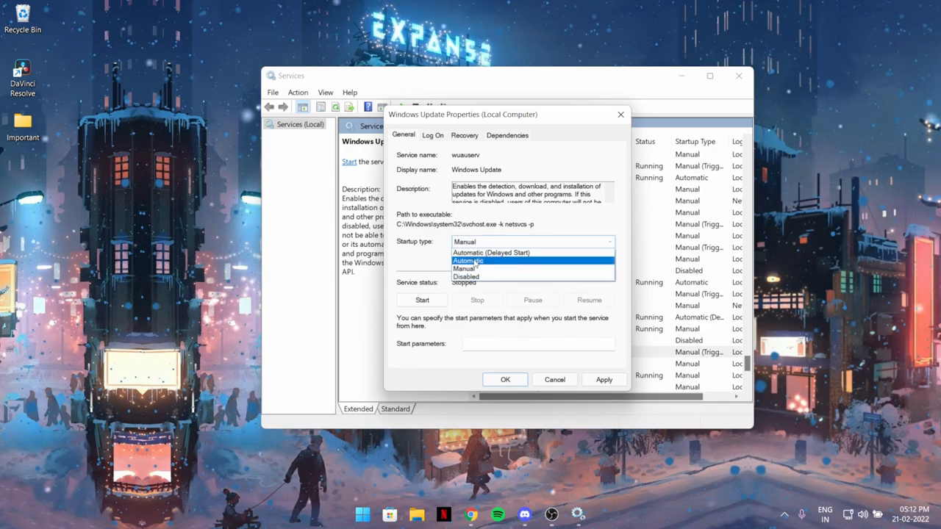
click(465, 267)
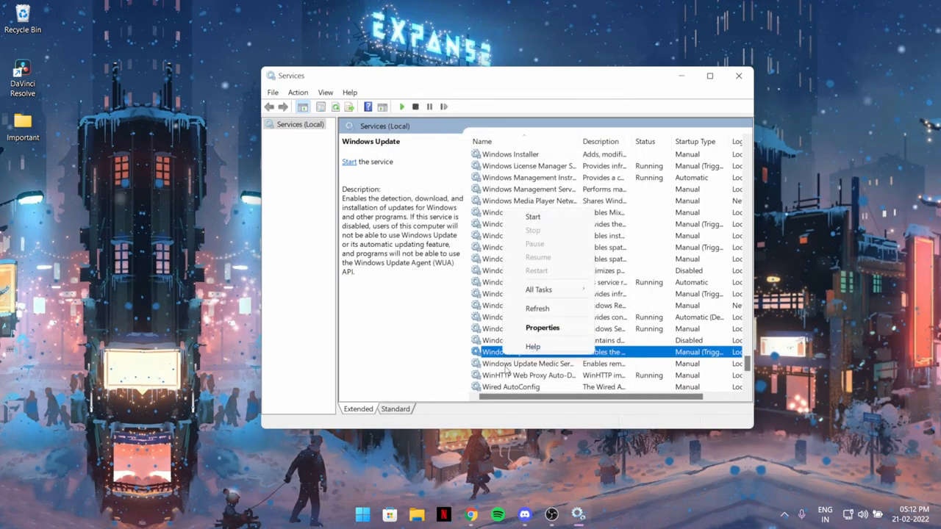
click(532, 216)
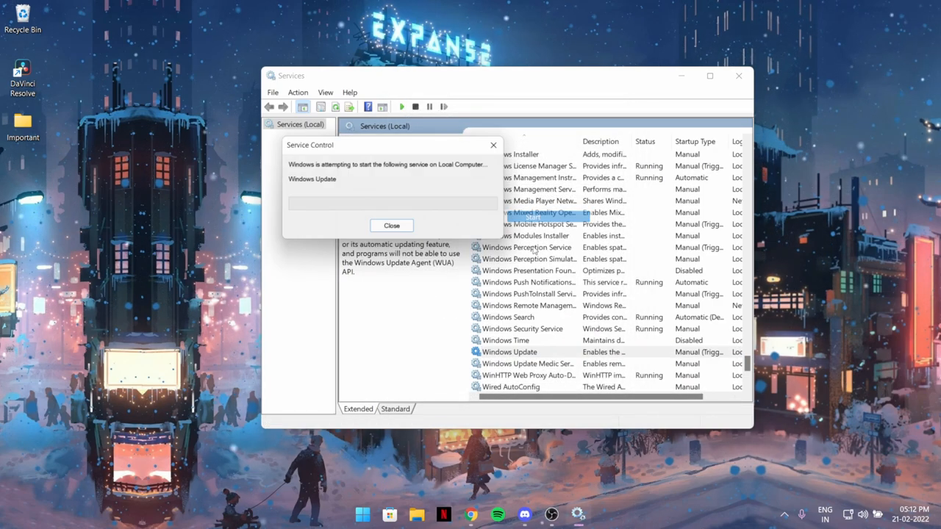
click(391, 225)
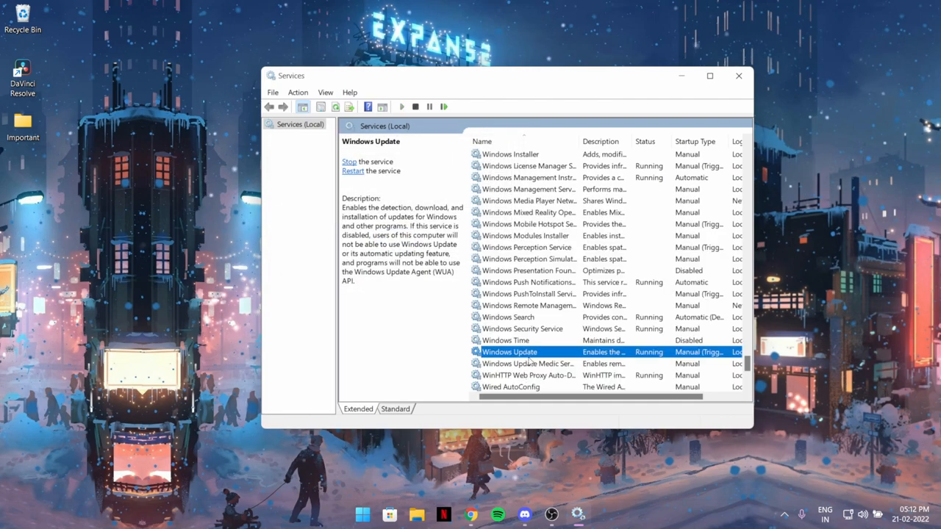
right_click(510, 353)
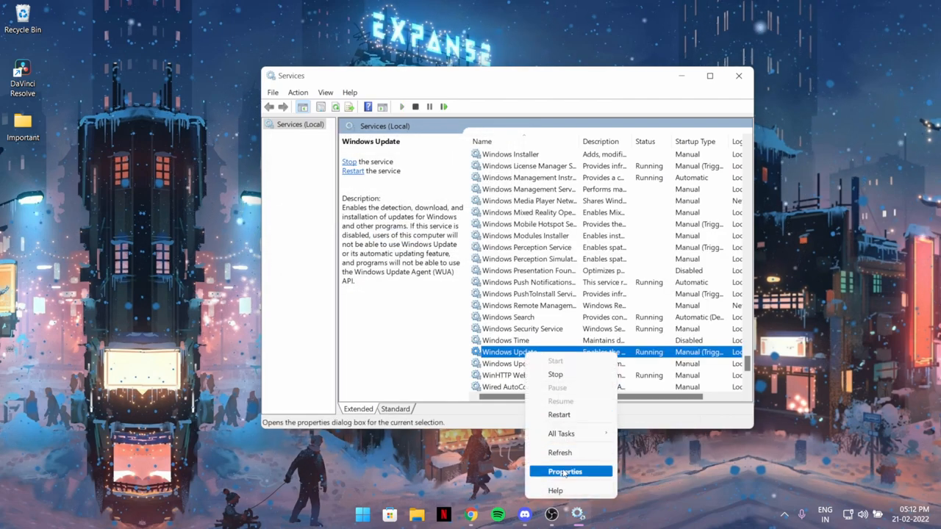
click(565, 470)
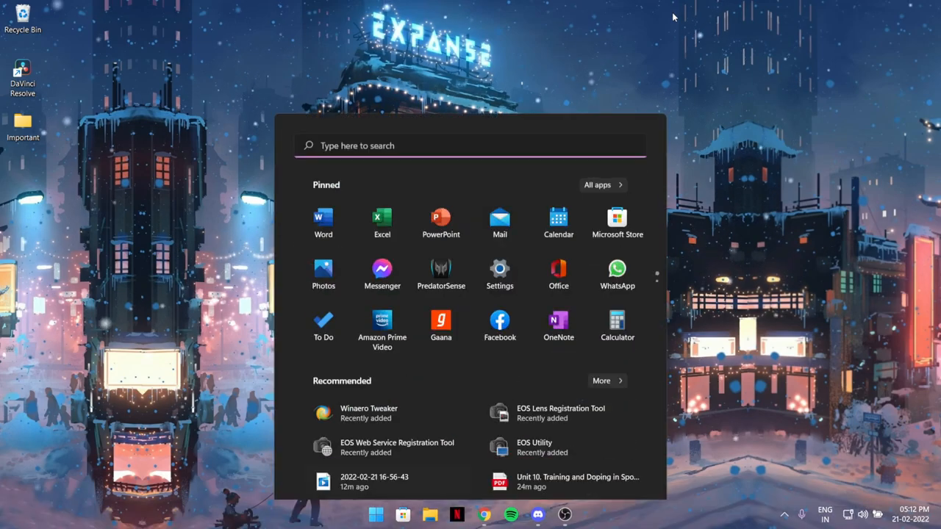
Search 'control Panel' and reach Network Connections via Network and Sharing Center
text(control Panel)
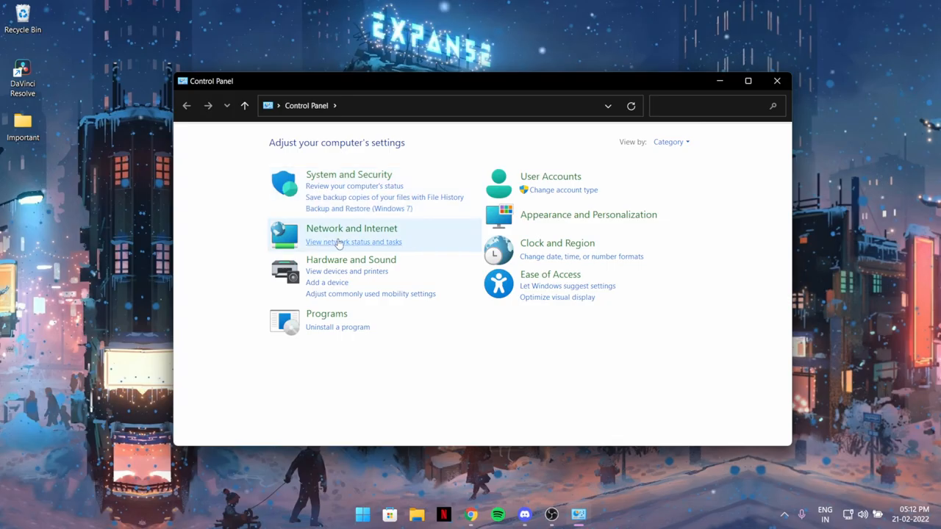
click(353, 241)
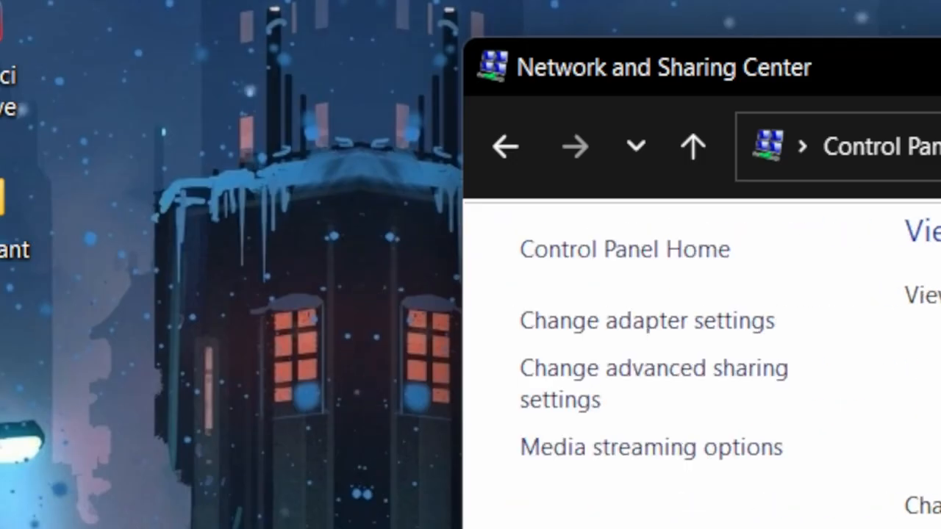
click(646, 320)
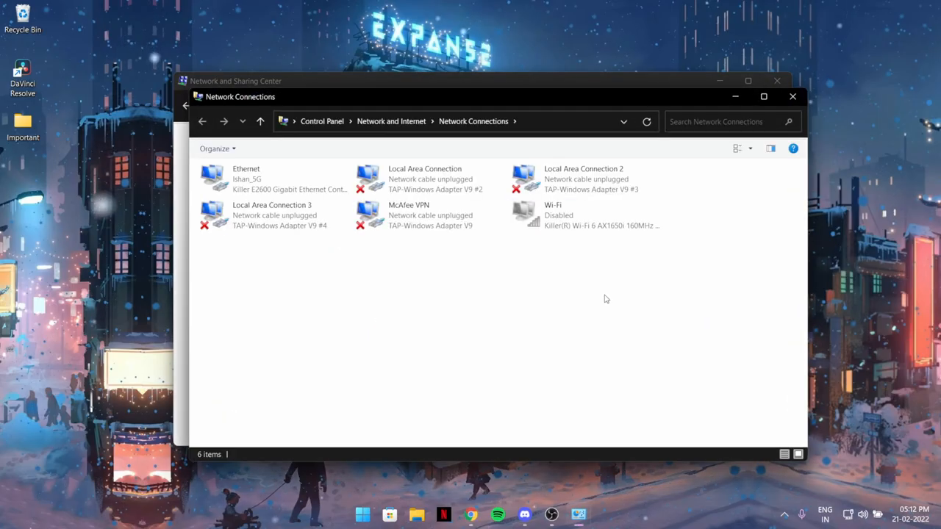
mouse_move(323, 269)
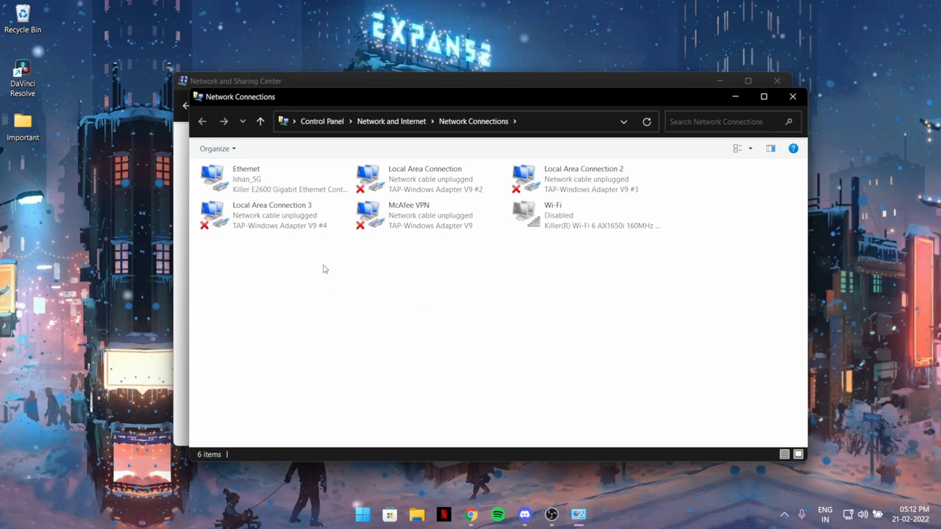
Disable Local Area Connection 2 and Local Area Connection 3 from their context menus
right_click(582, 177)
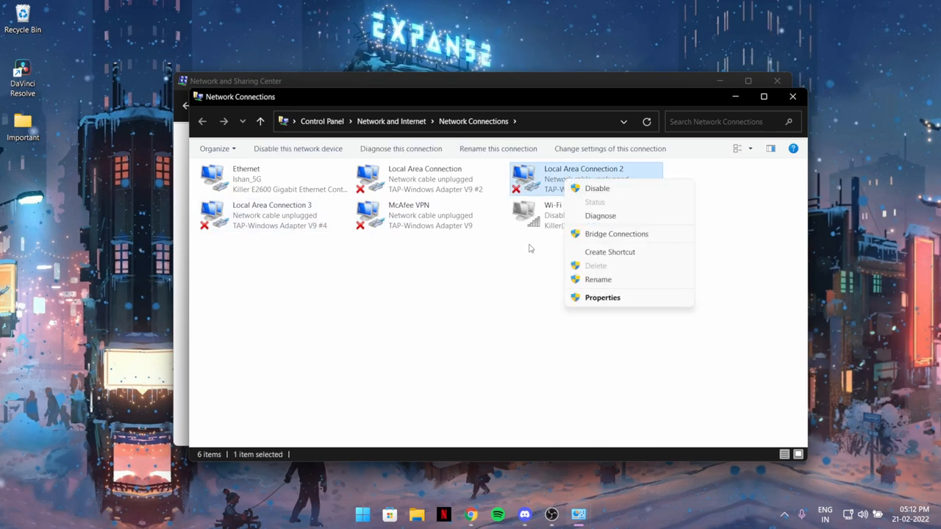
click(382, 229)
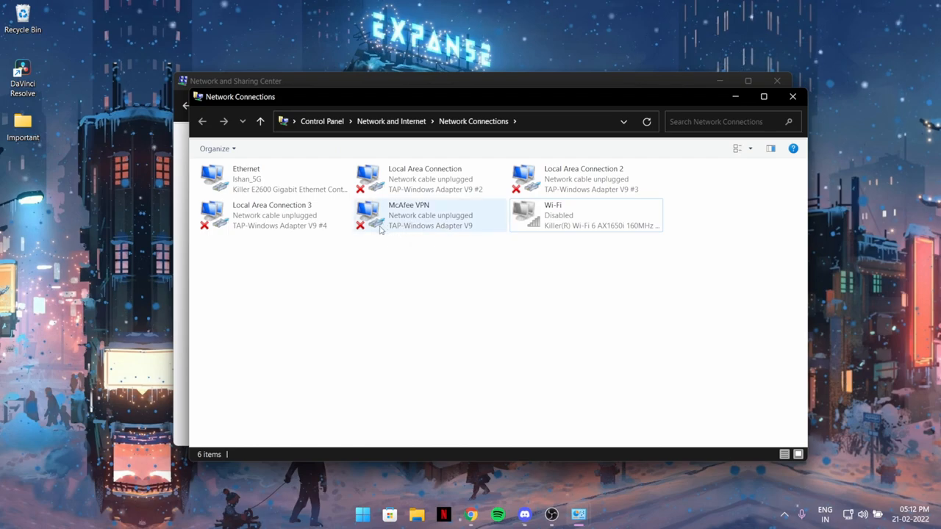
right_click(429, 179)
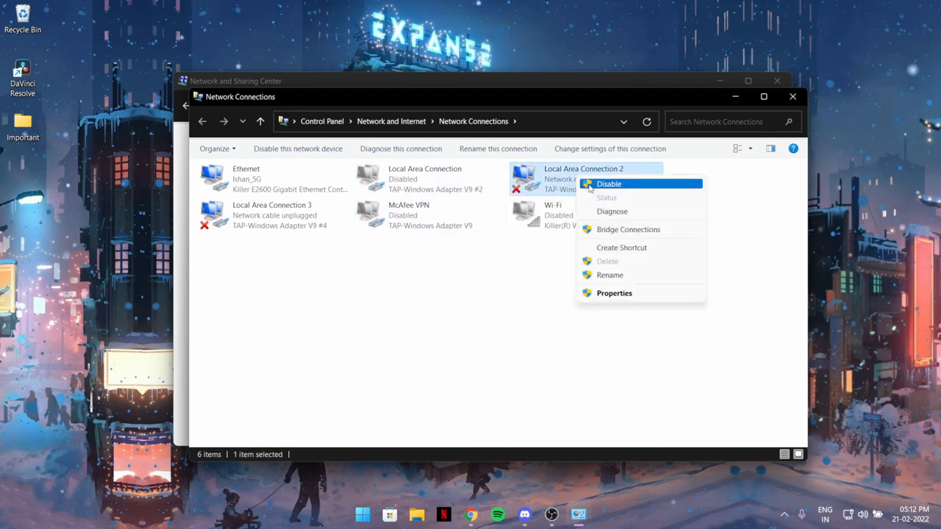
right_click(272, 213)
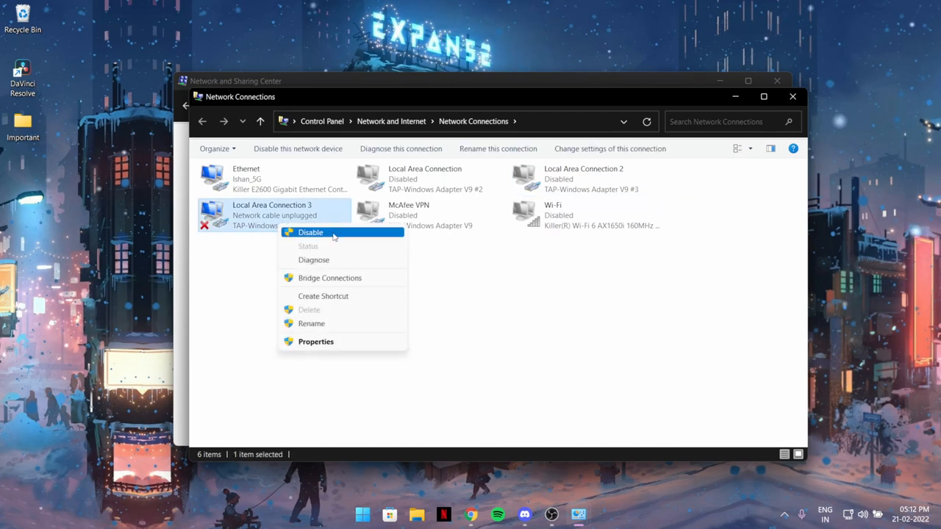
click(310, 232)
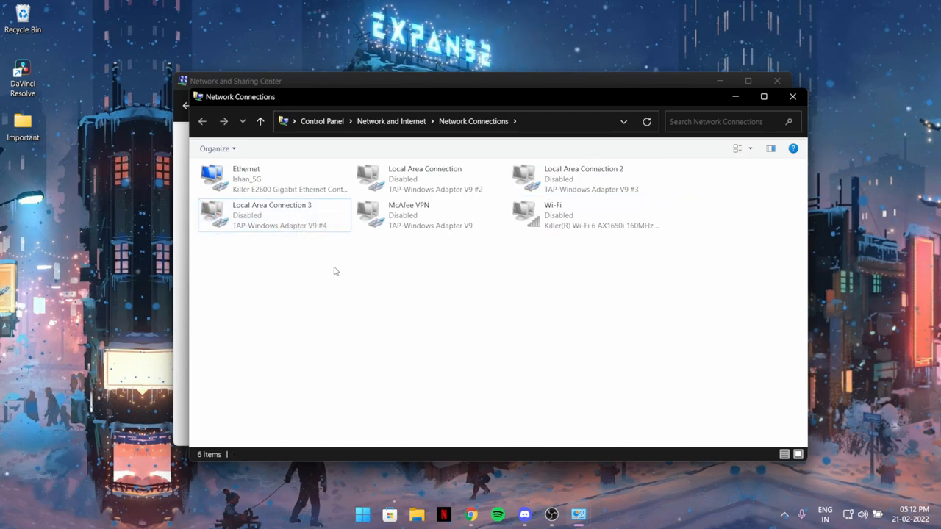
right_click(582, 179)
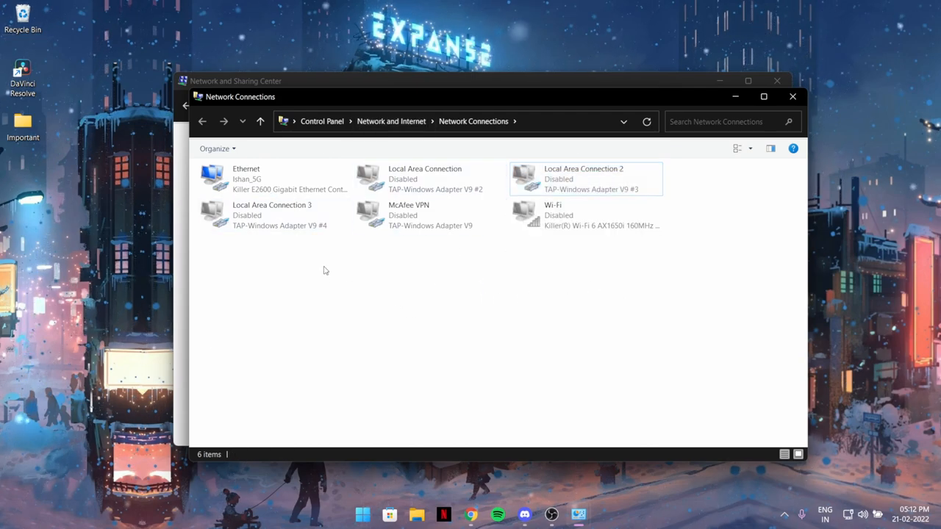
Disable the remaining Local Area Connection and McAfee VPN adapters, leaving Ethernet active, then check quick settings
click(430, 180)
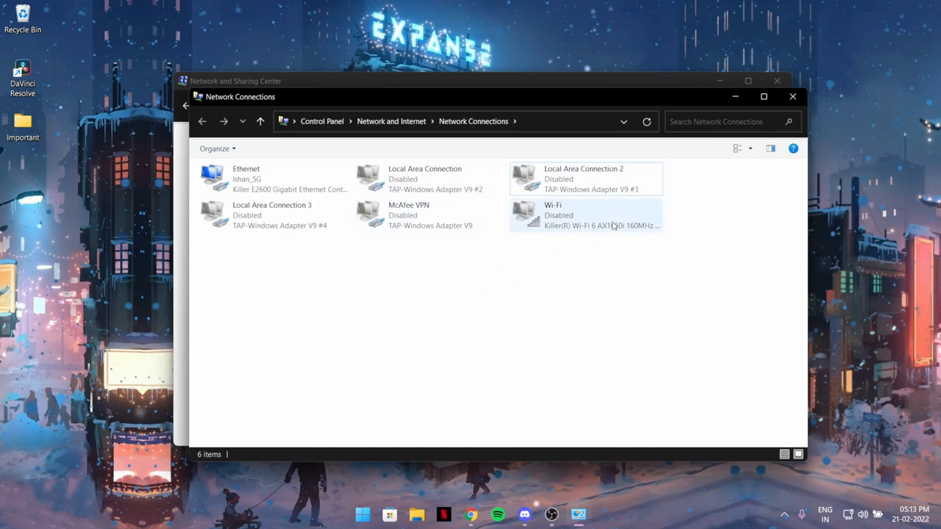
mouse_move(647, 212)
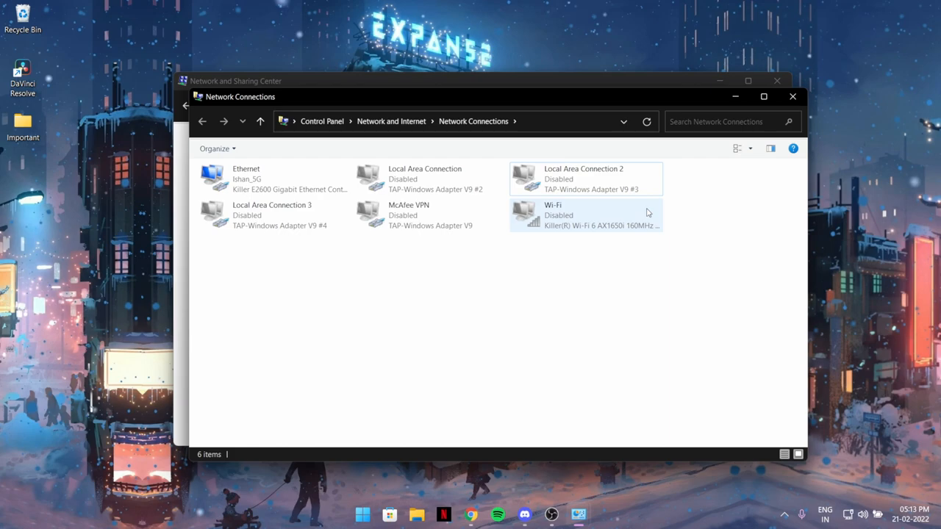
mouse_move(641, 223)
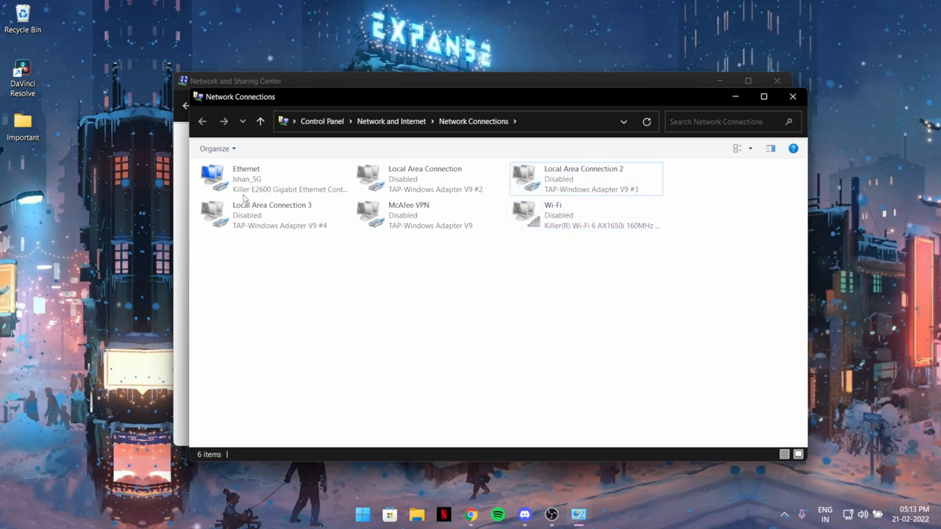
click(429, 215)
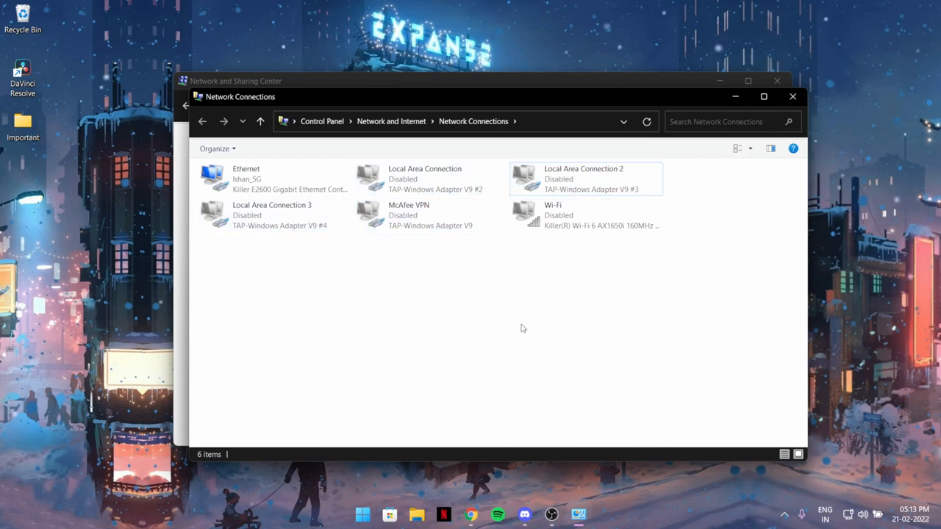
click(429, 215)
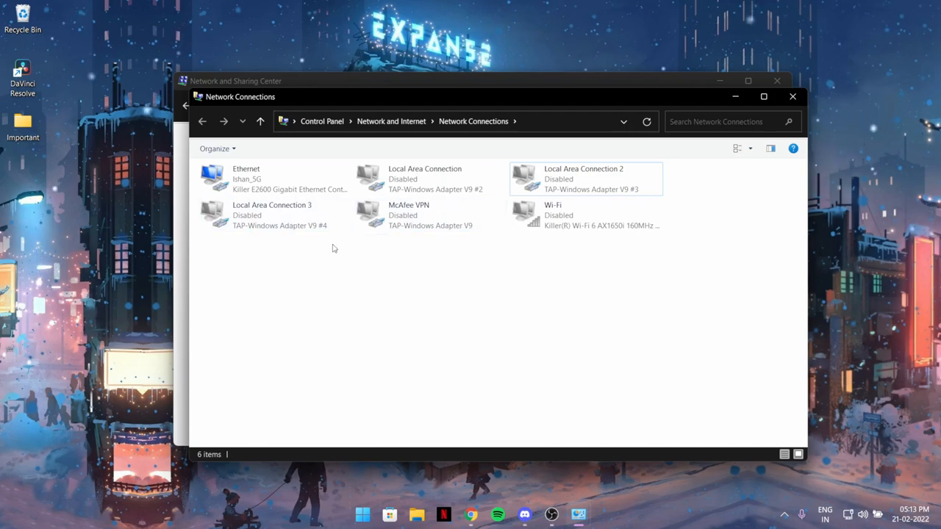
mouse_move(533, 287)
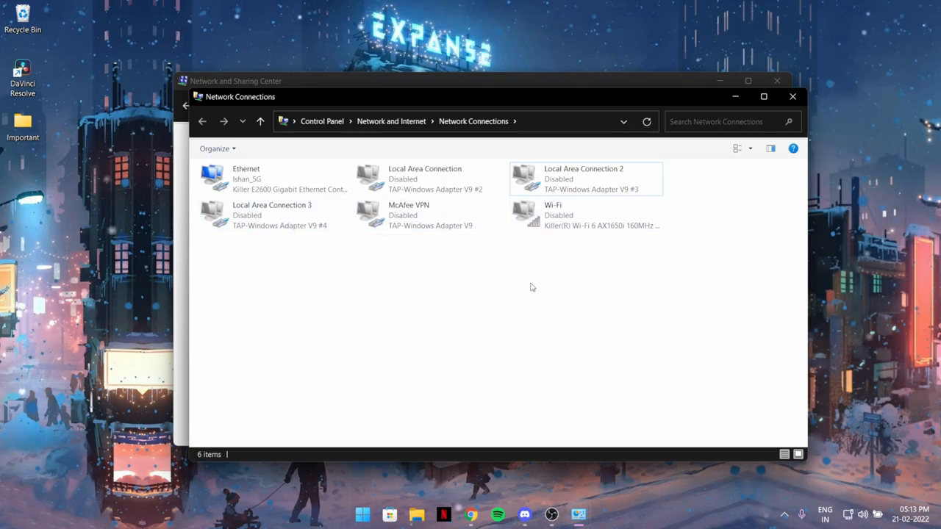
click(272, 179)
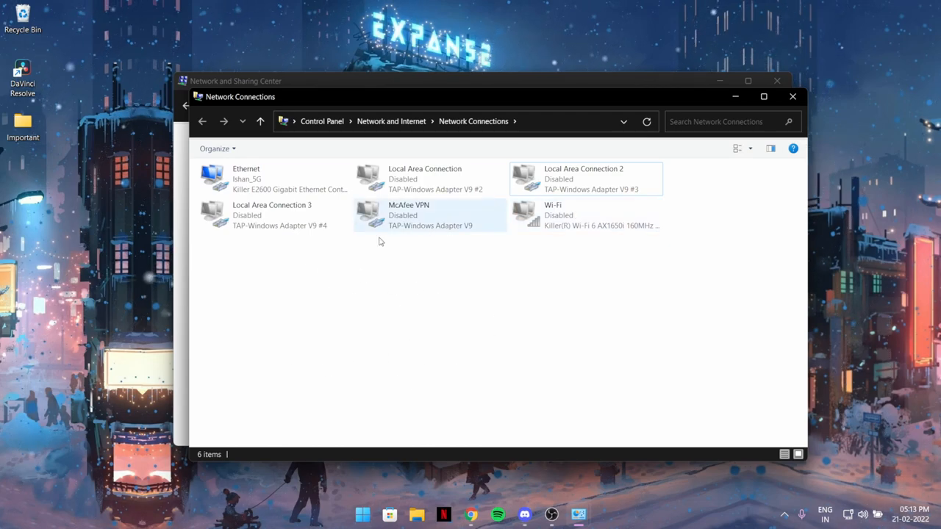
right_click(247, 179)
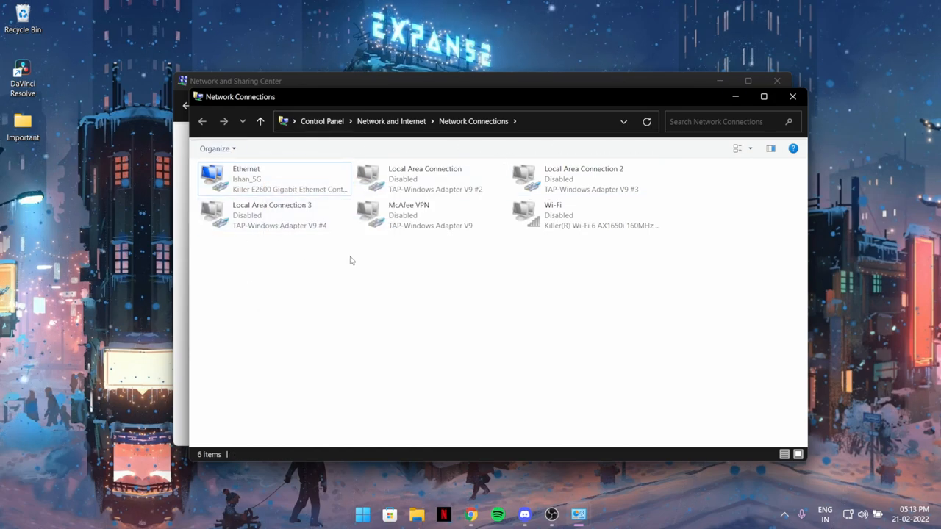
mouse_move(711, 352)
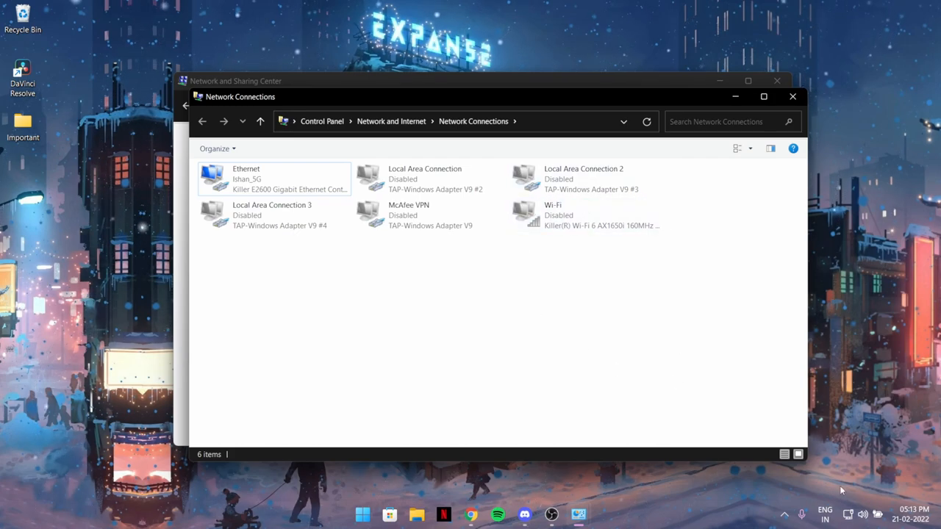
click(862, 514)
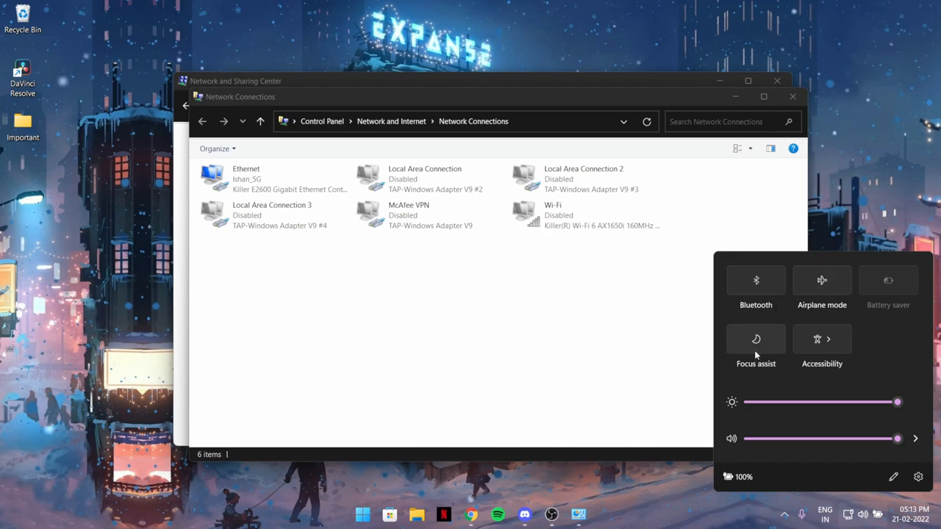
click(585, 215)
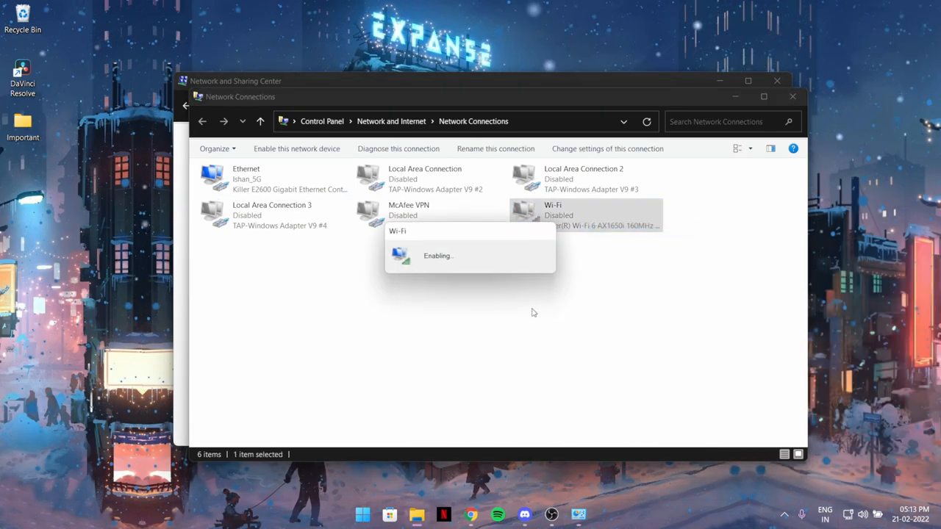
mouse_move(526, 303)
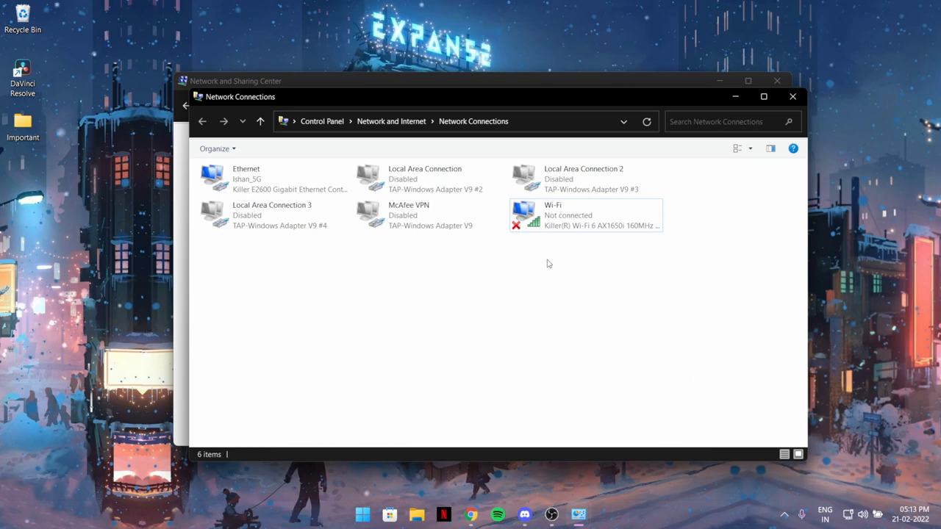
click(585, 215)
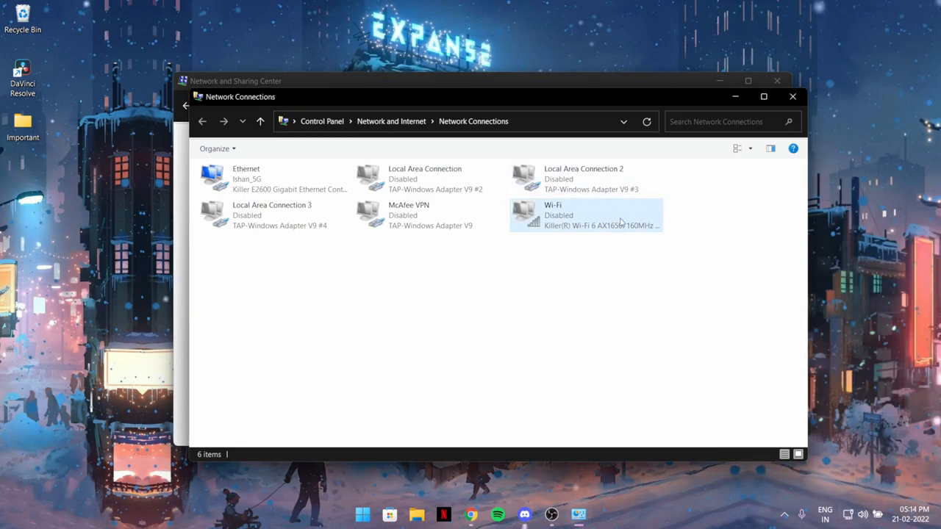
mouse_move(690, 242)
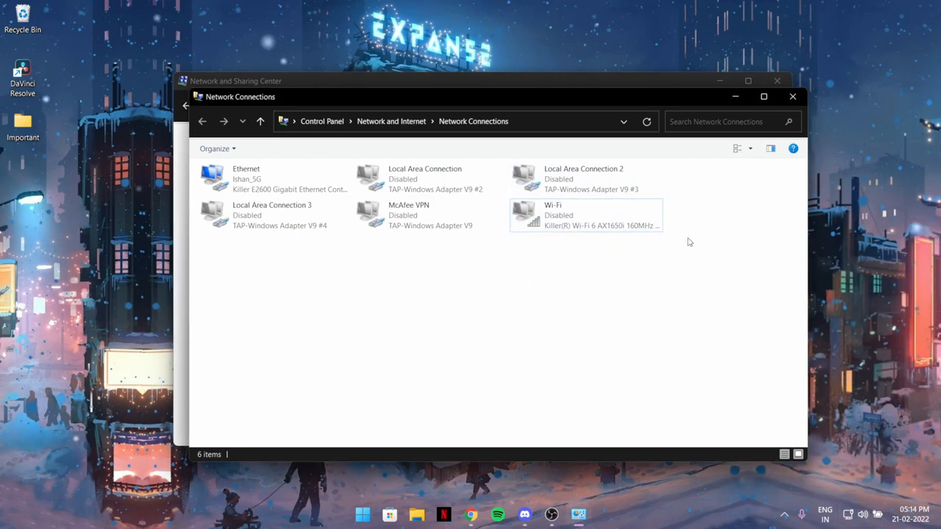
mouse_move(718, 231)
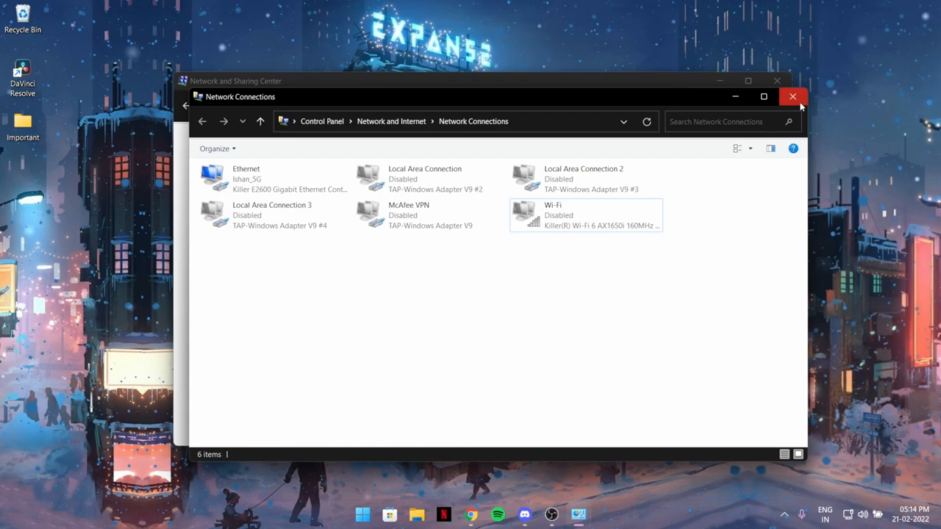
Close Network Connections, search OneNote from Start and show its details and actions
click(793, 97)
text(OneNote)
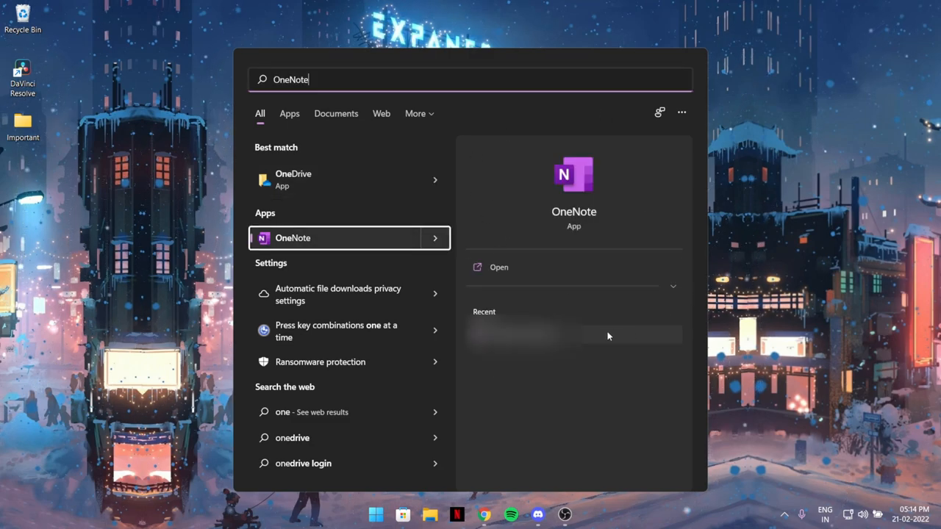
mouse_move(324, 245)
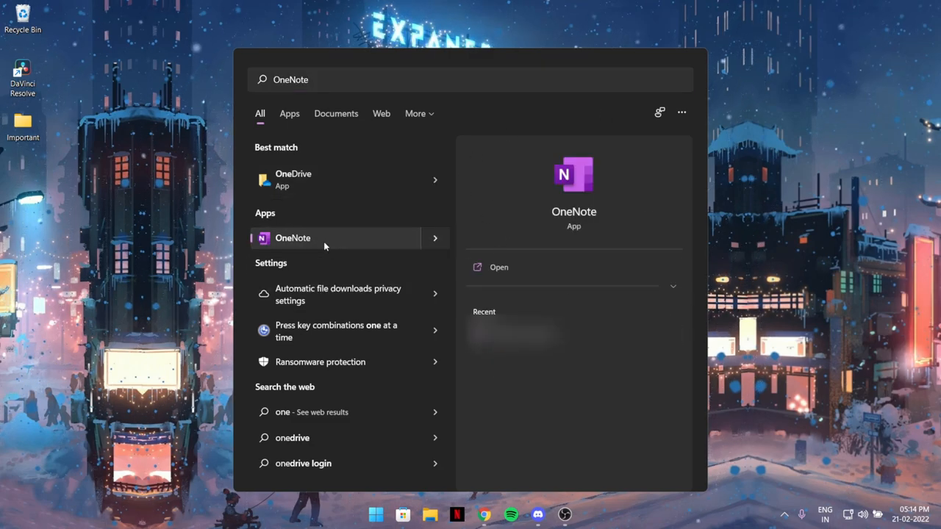
right_click(293, 238)
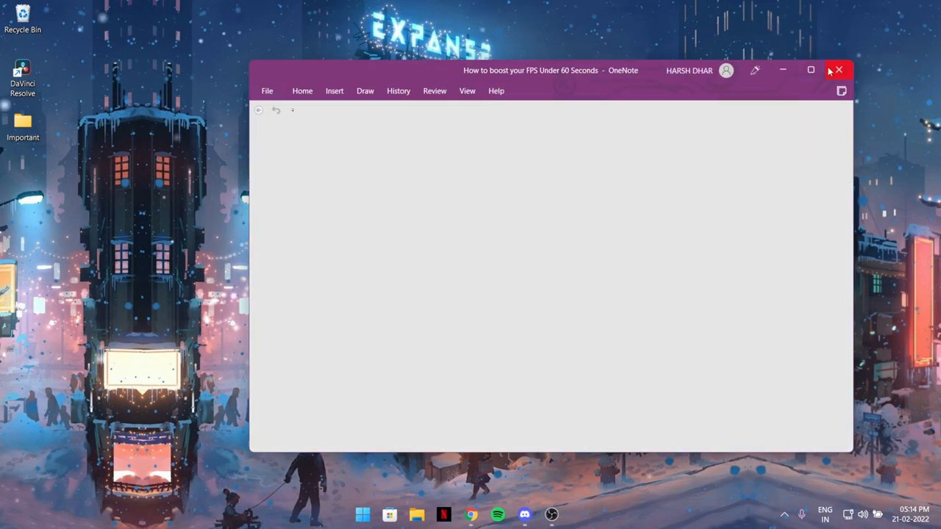
click(377, 514)
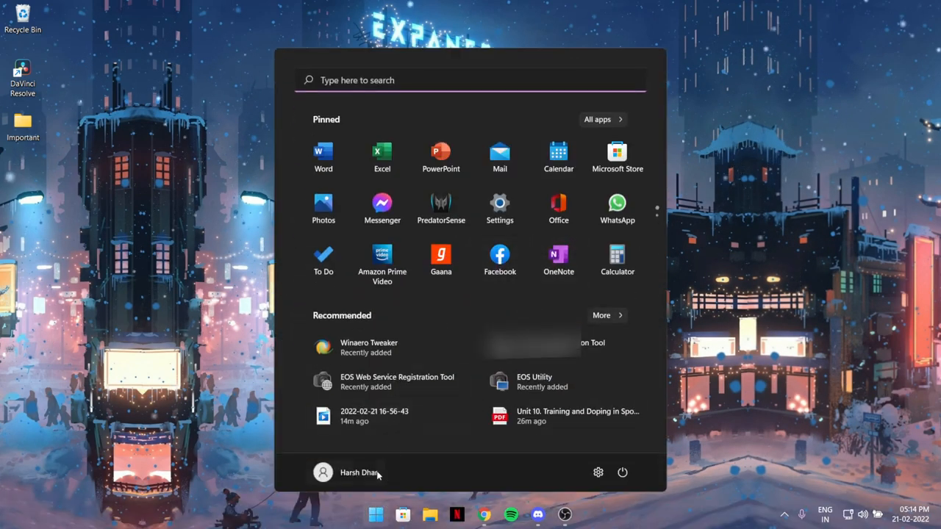
text(OBS Studio (64bit))
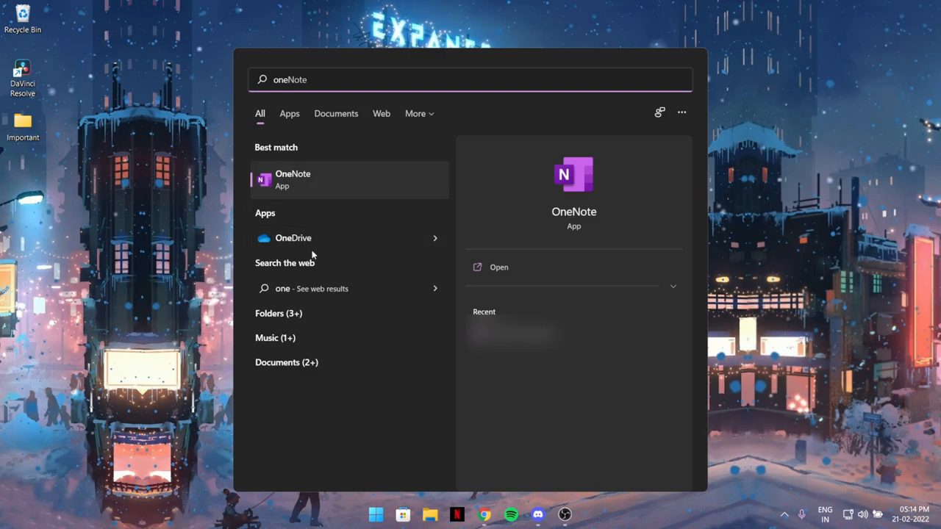
mouse_move(388, 255)
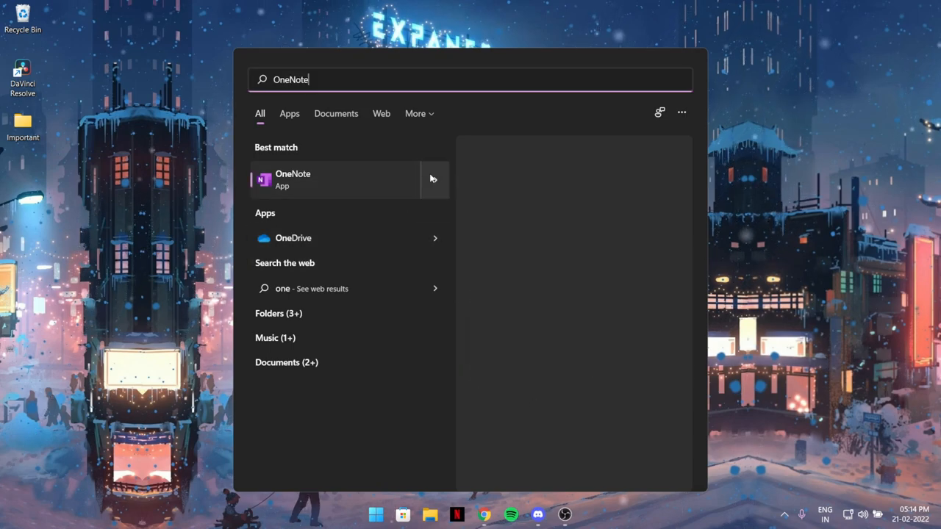
click(335, 180)
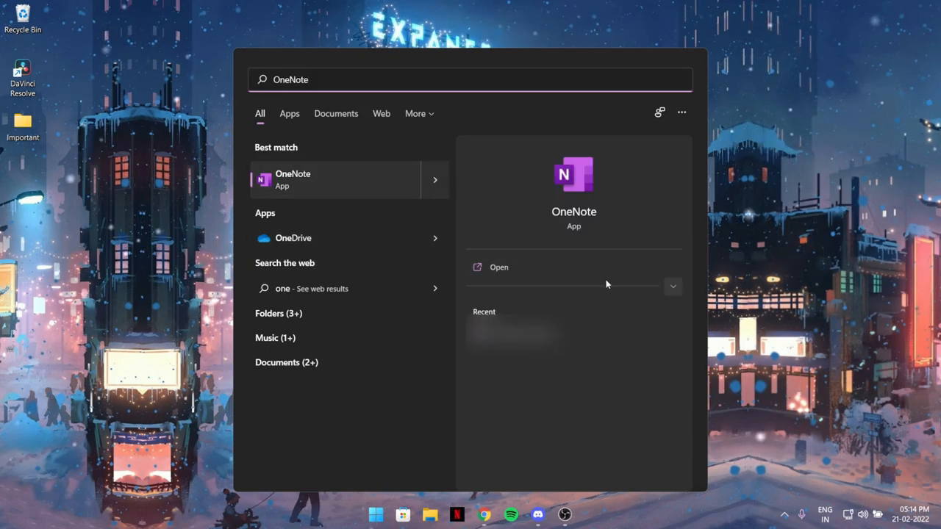